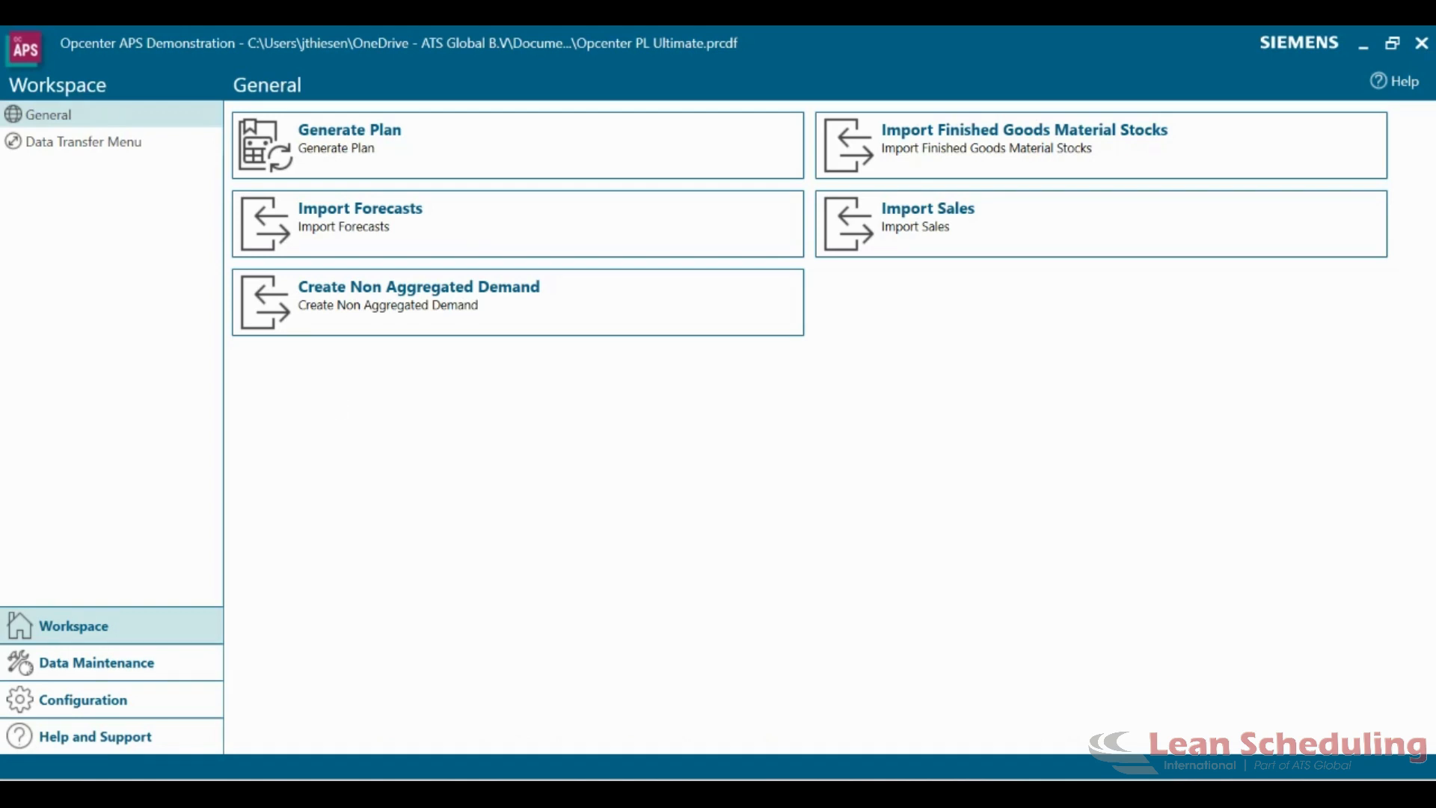
pyautogui.moveTo(402, 151)
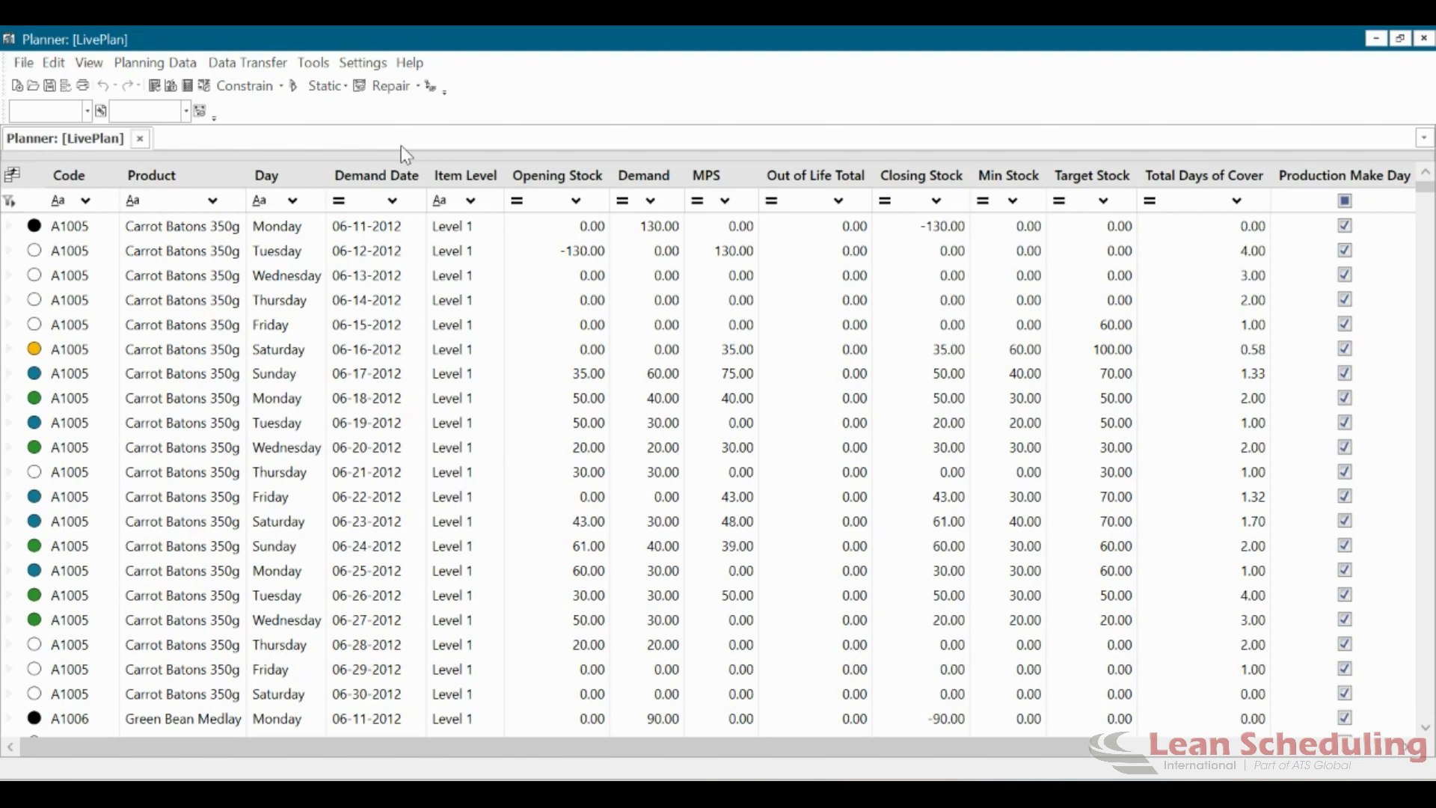
pyautogui.moveTo(811, 34)
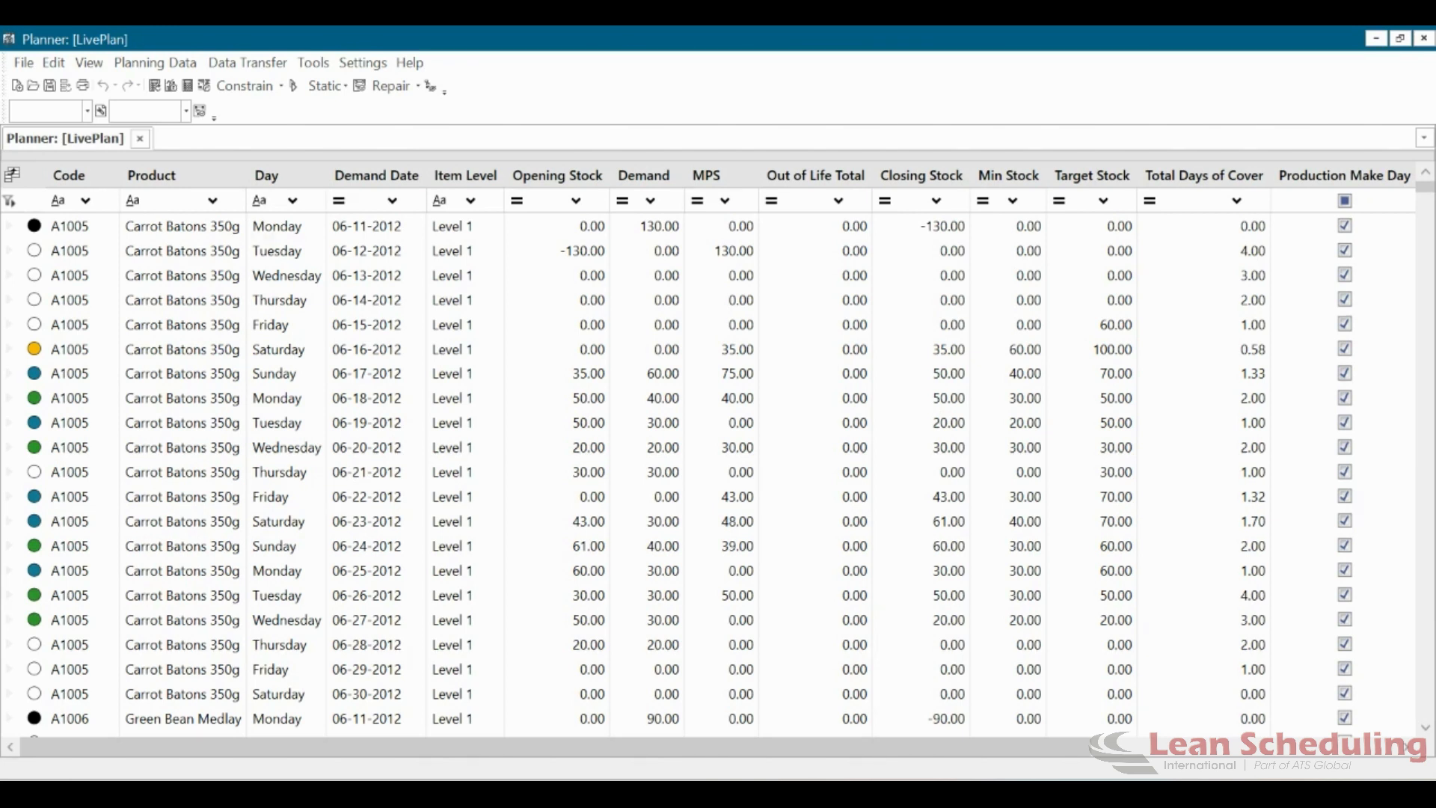
pyautogui.moveTo(87, 100)
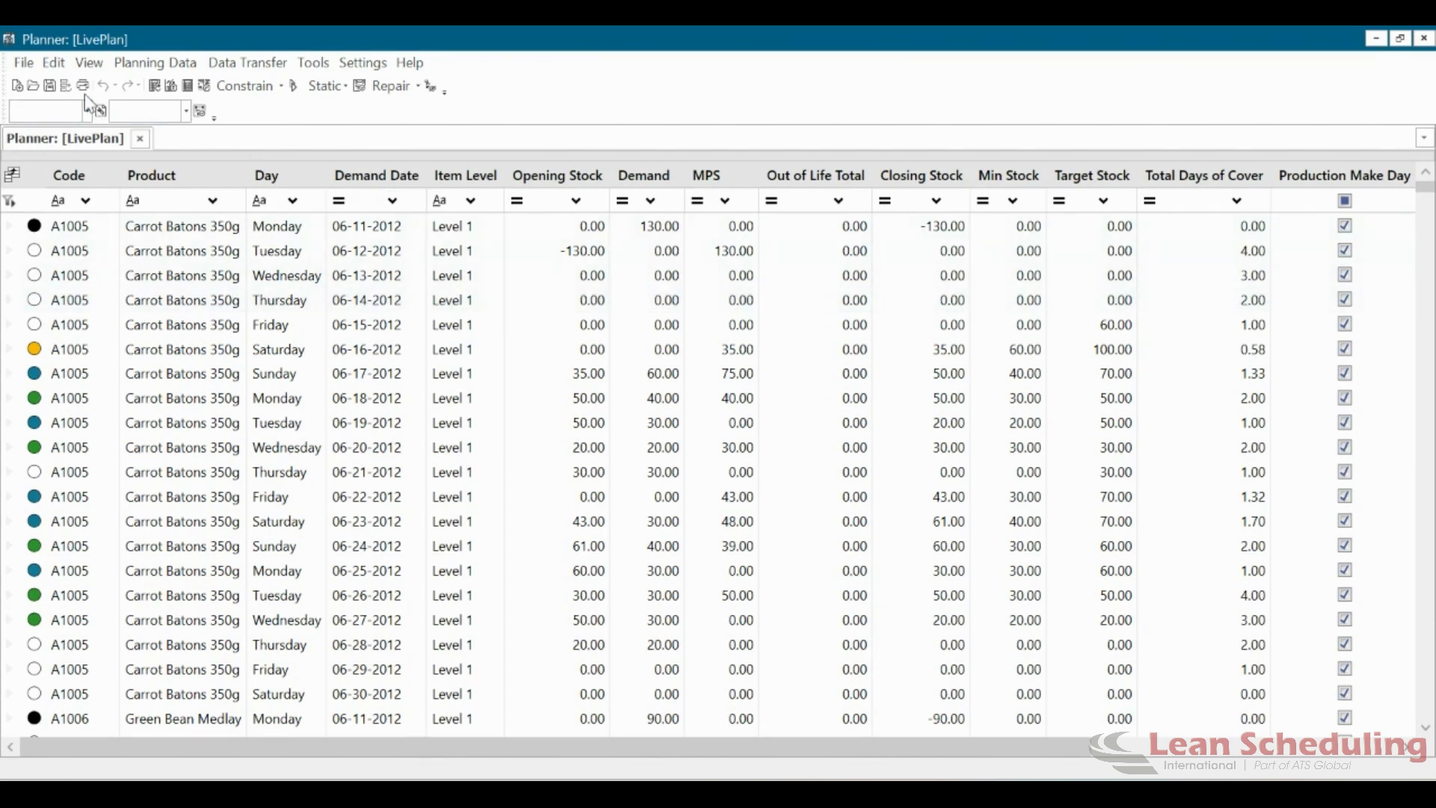
# Start a new planning resource calendar template from View > Calendars > Planning Resources.
pyautogui.click(88, 63)
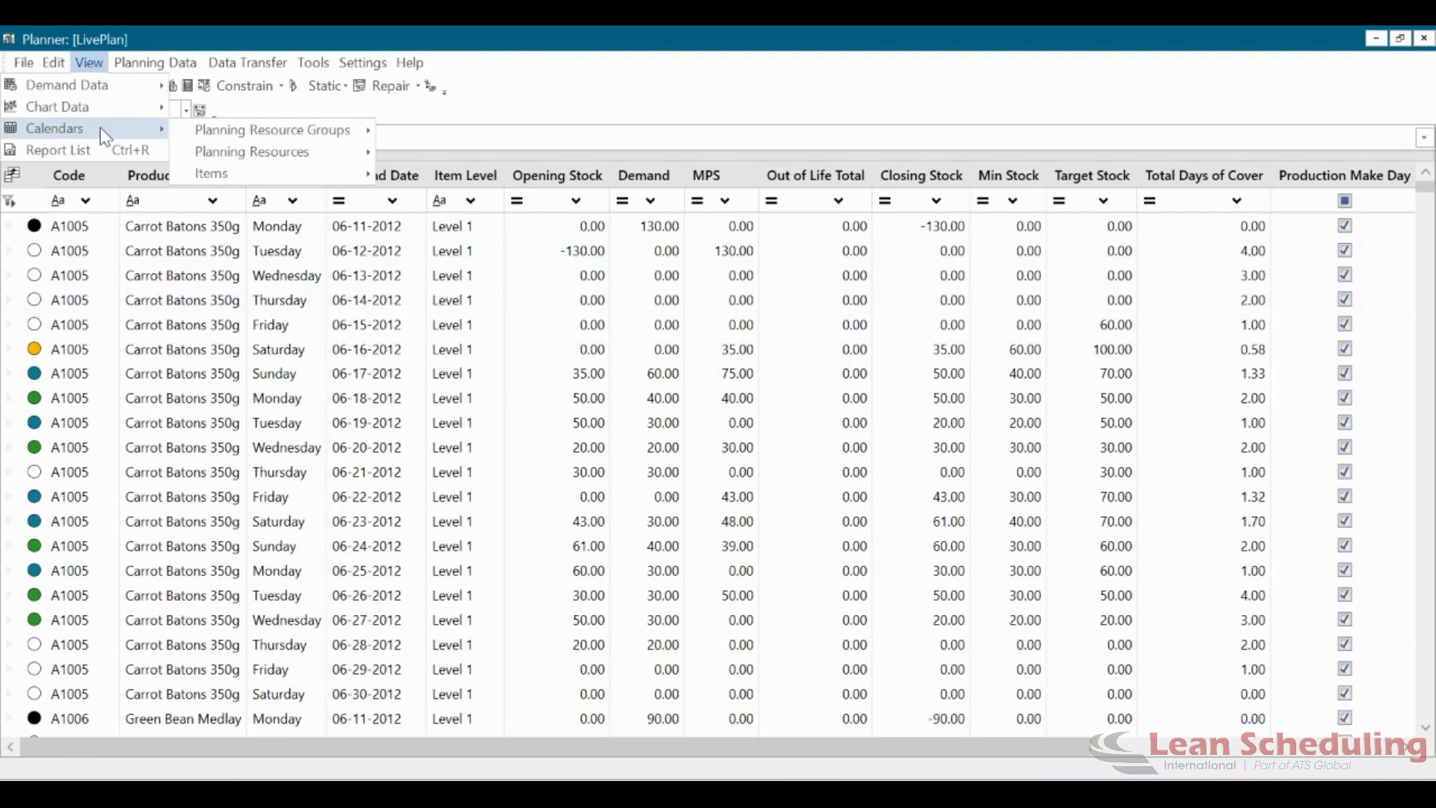
pyautogui.moveTo(251, 151)
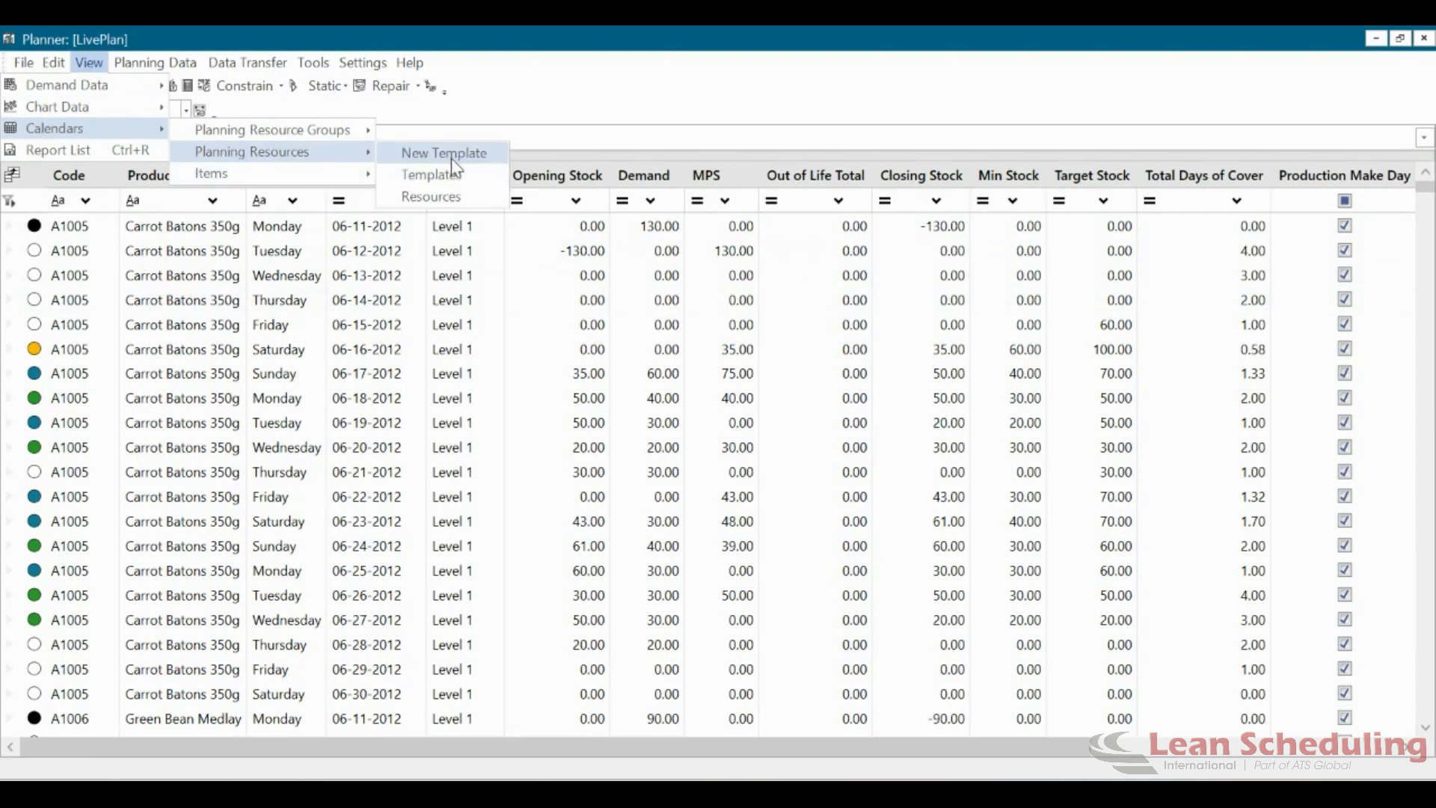
pyautogui.click(443, 152)
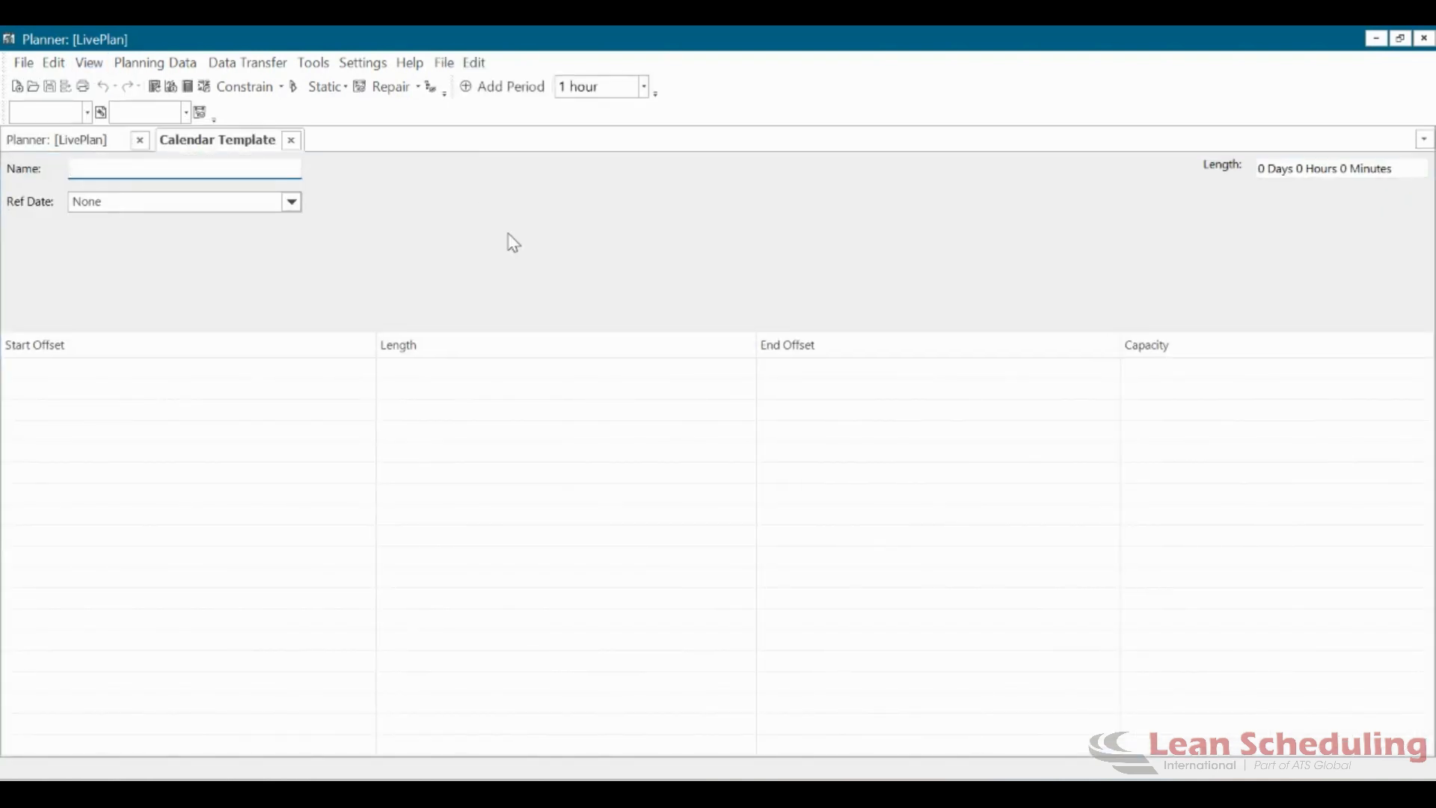
# Name the template Holidays, 7 days long, with reference date 8/7/2023.
pyautogui.click(182, 169)
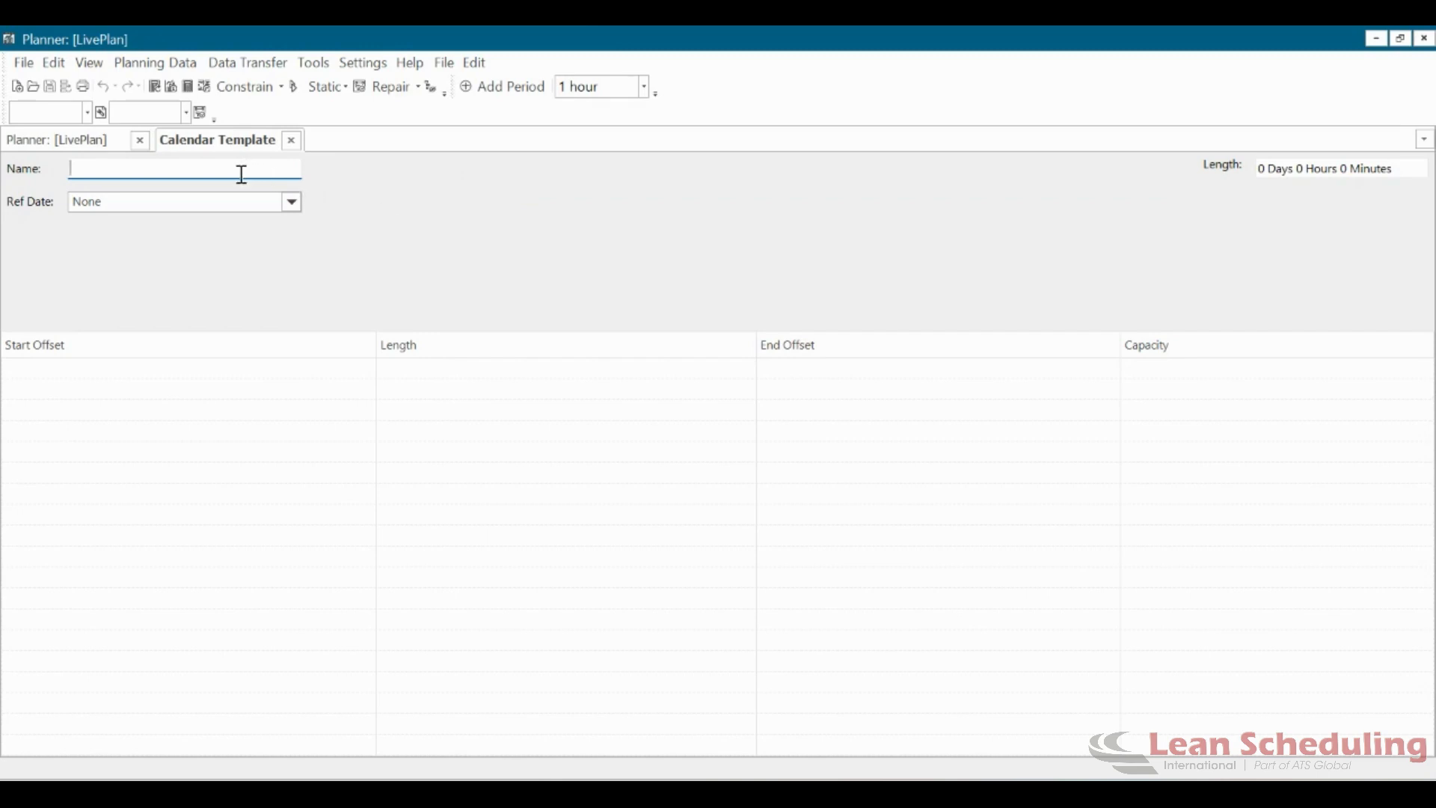
pyautogui.write('Holidays')
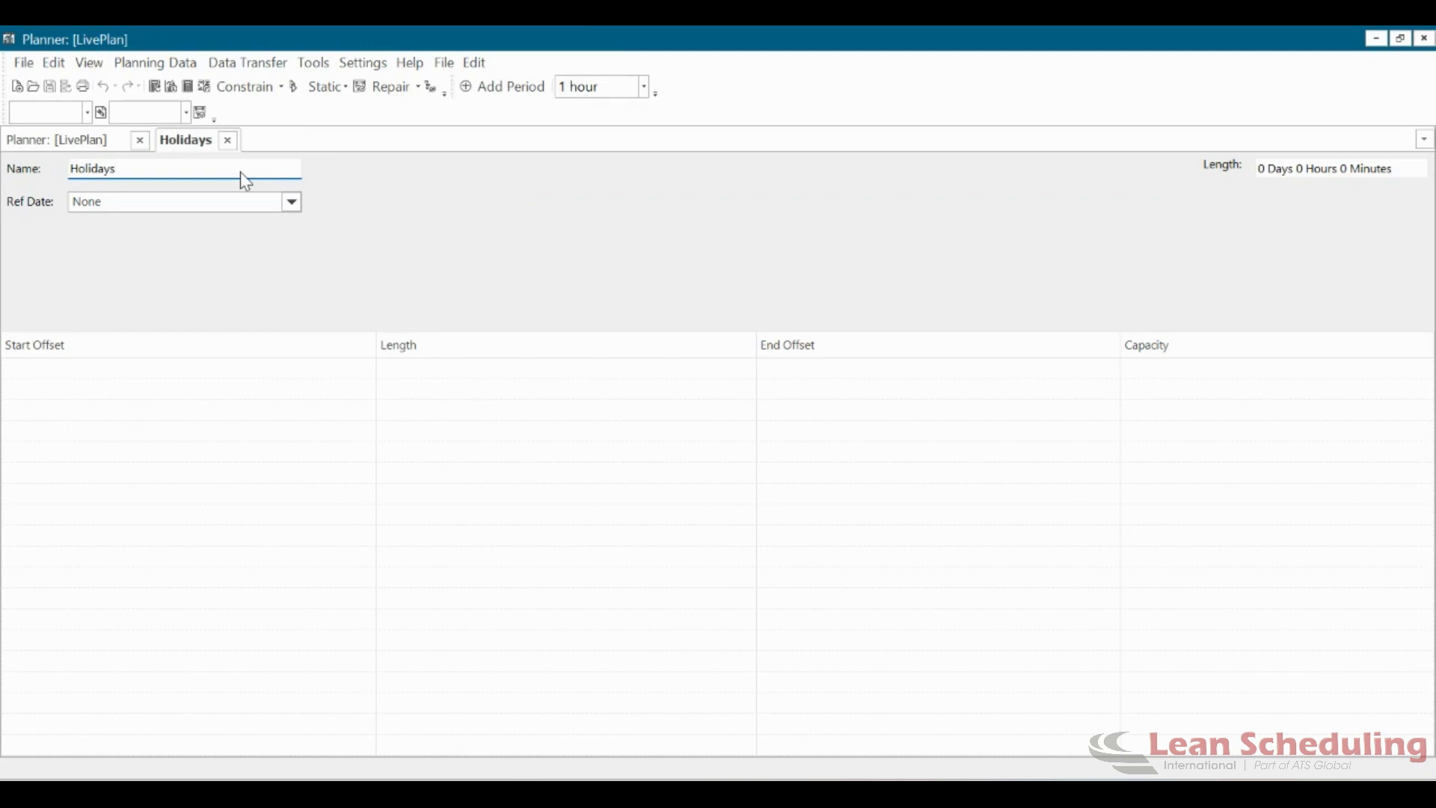
pyautogui.click(183, 167)
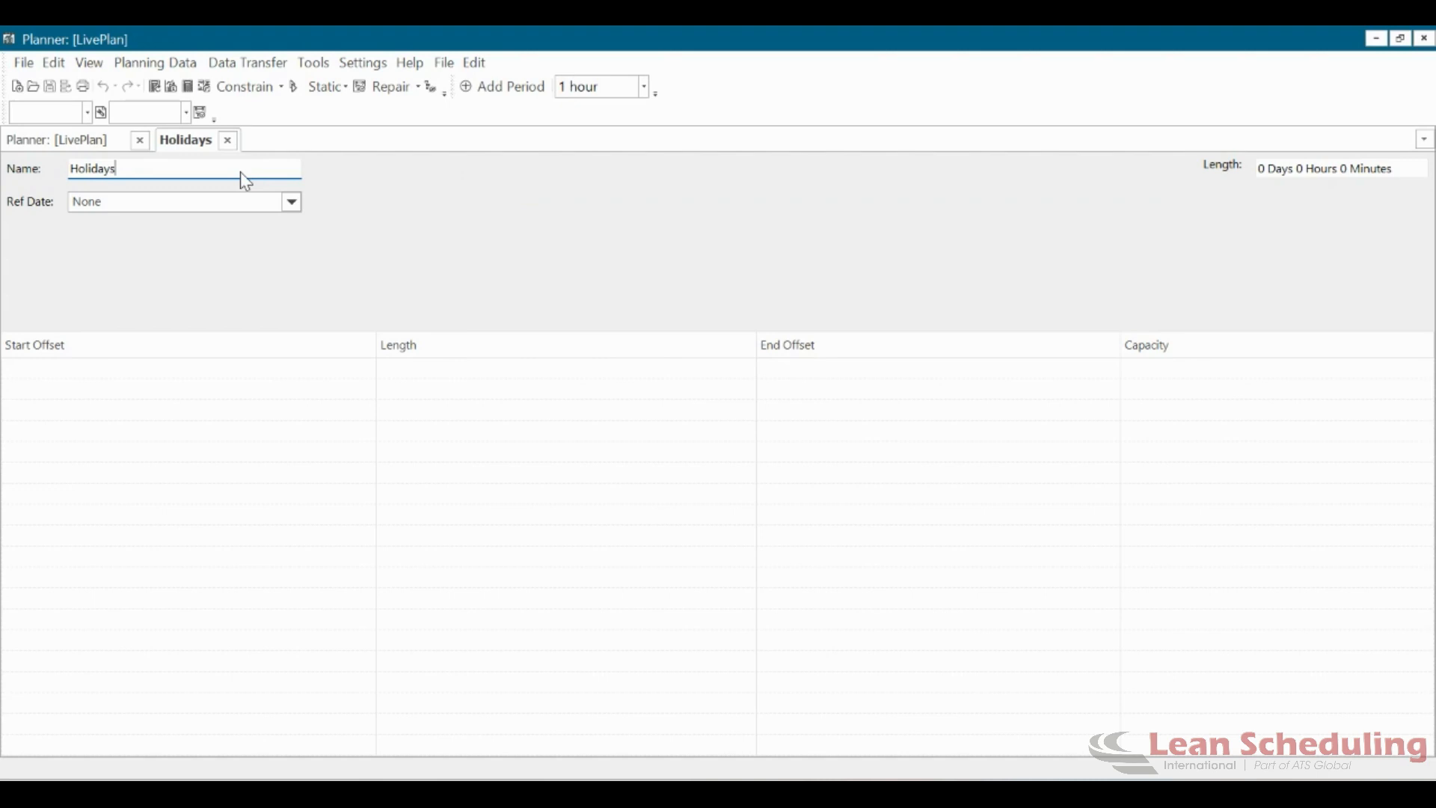
pyautogui.moveTo(340, 172)
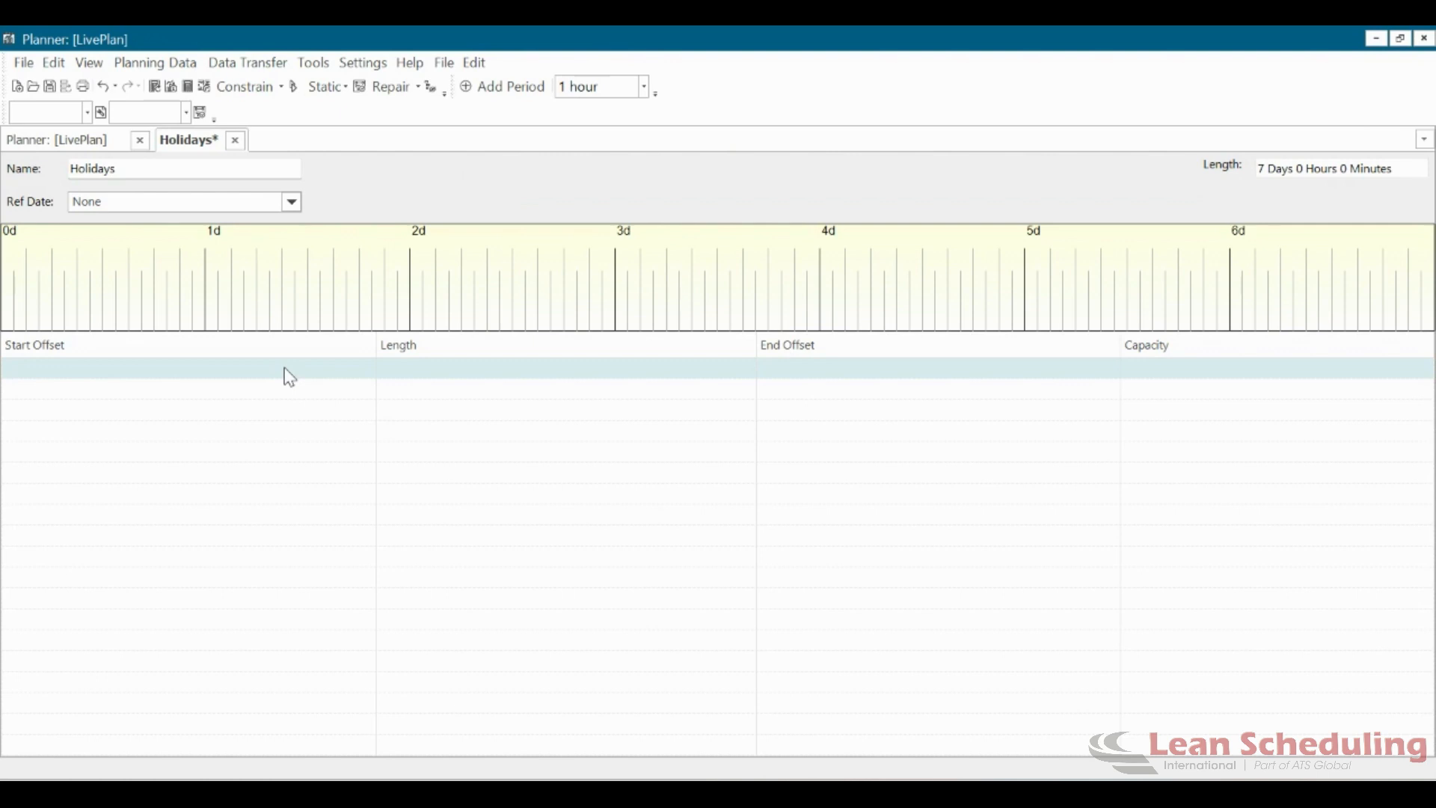
pyautogui.click(292, 202)
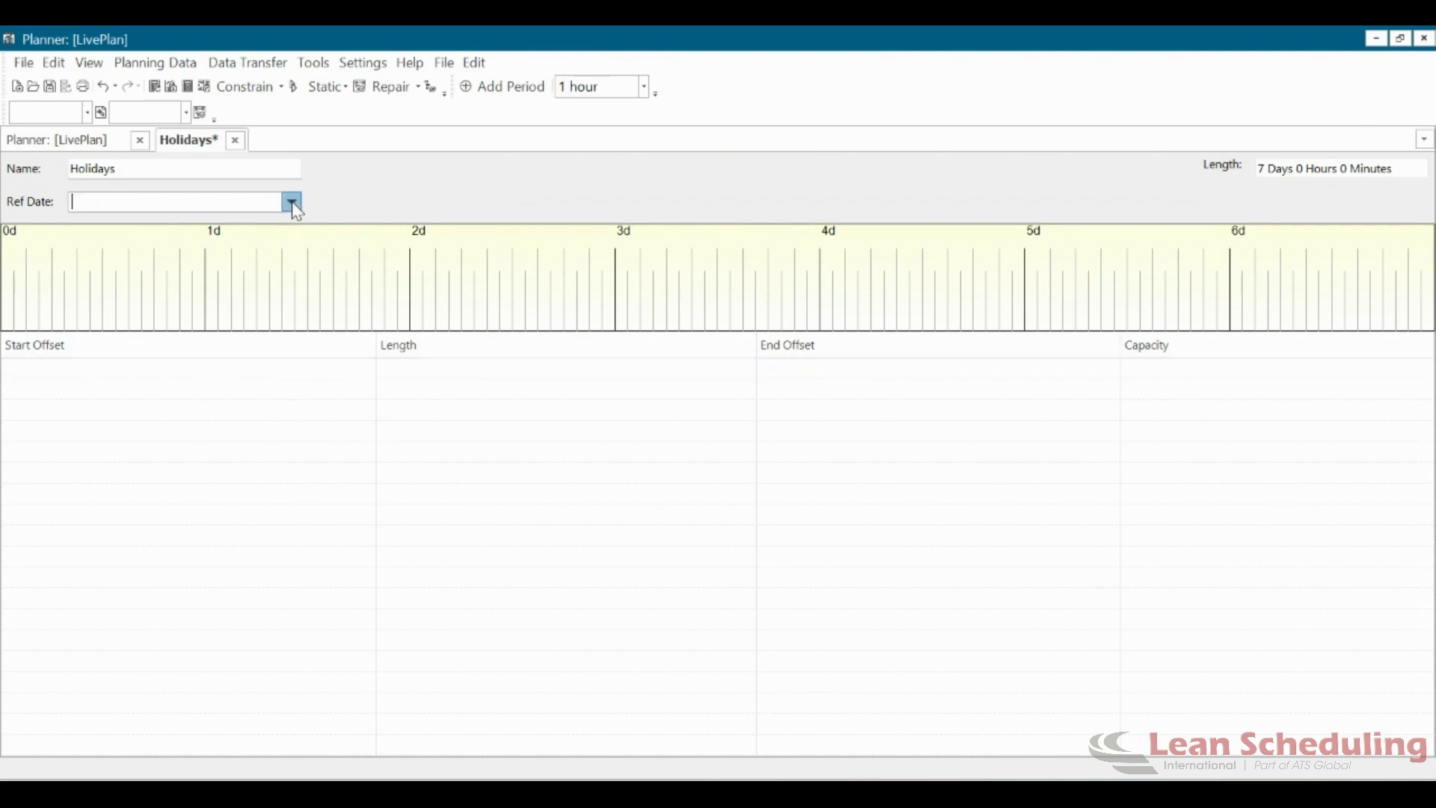
pyautogui.click(292, 202)
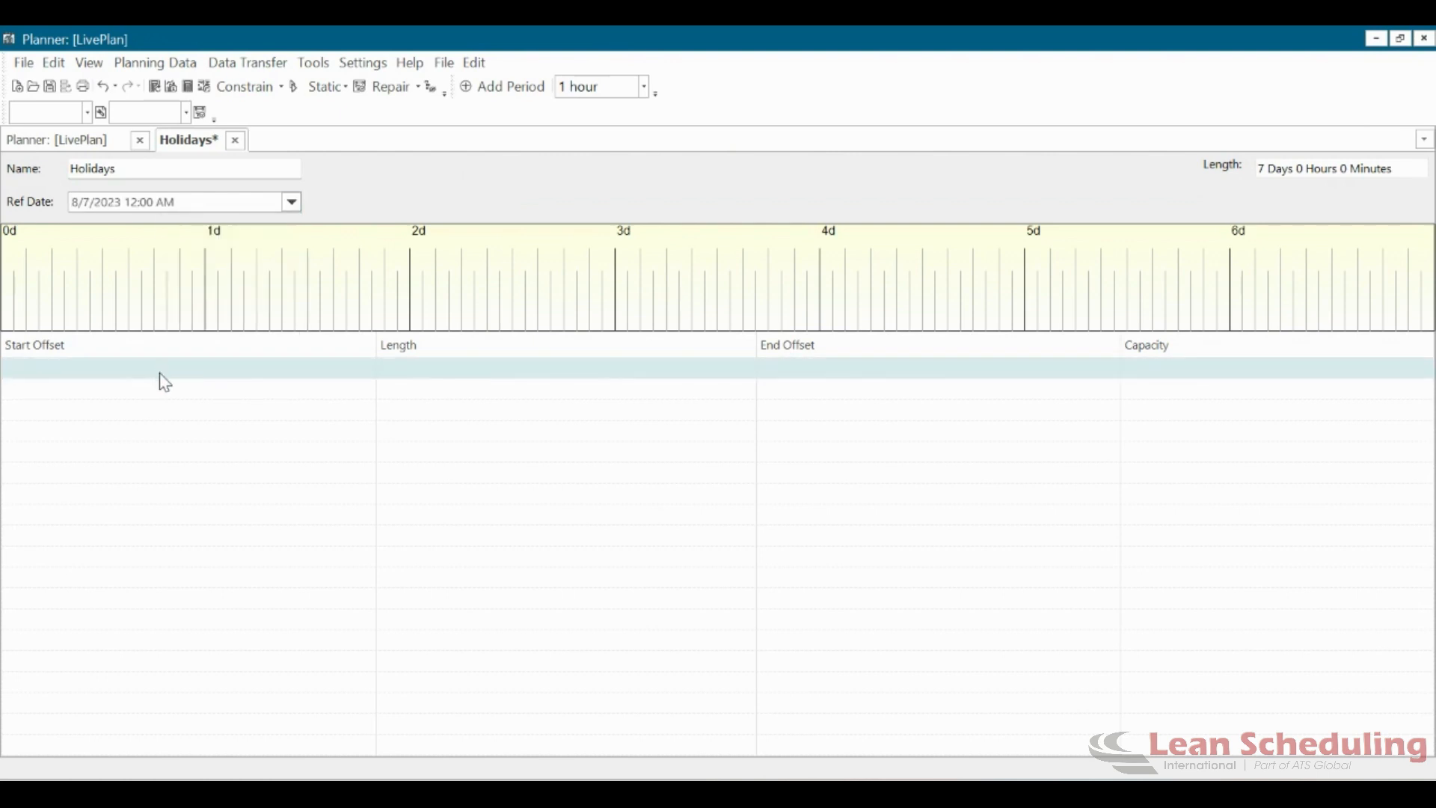
pyautogui.moveTo(150, 383)
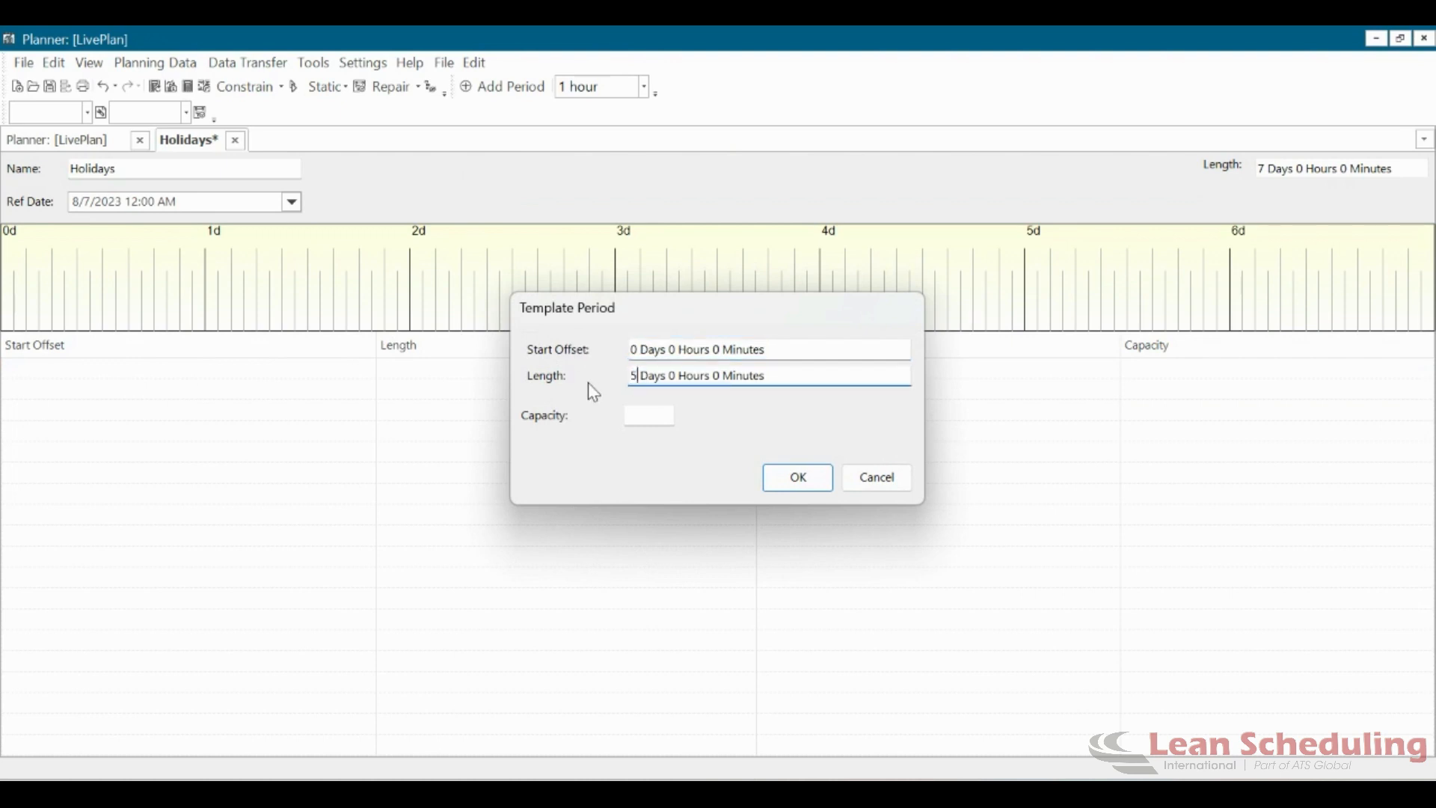
# Add a 5-day period at capacity 8 and a 2-day period at capacity 0, then save Holidays.
pyautogui.write('8')
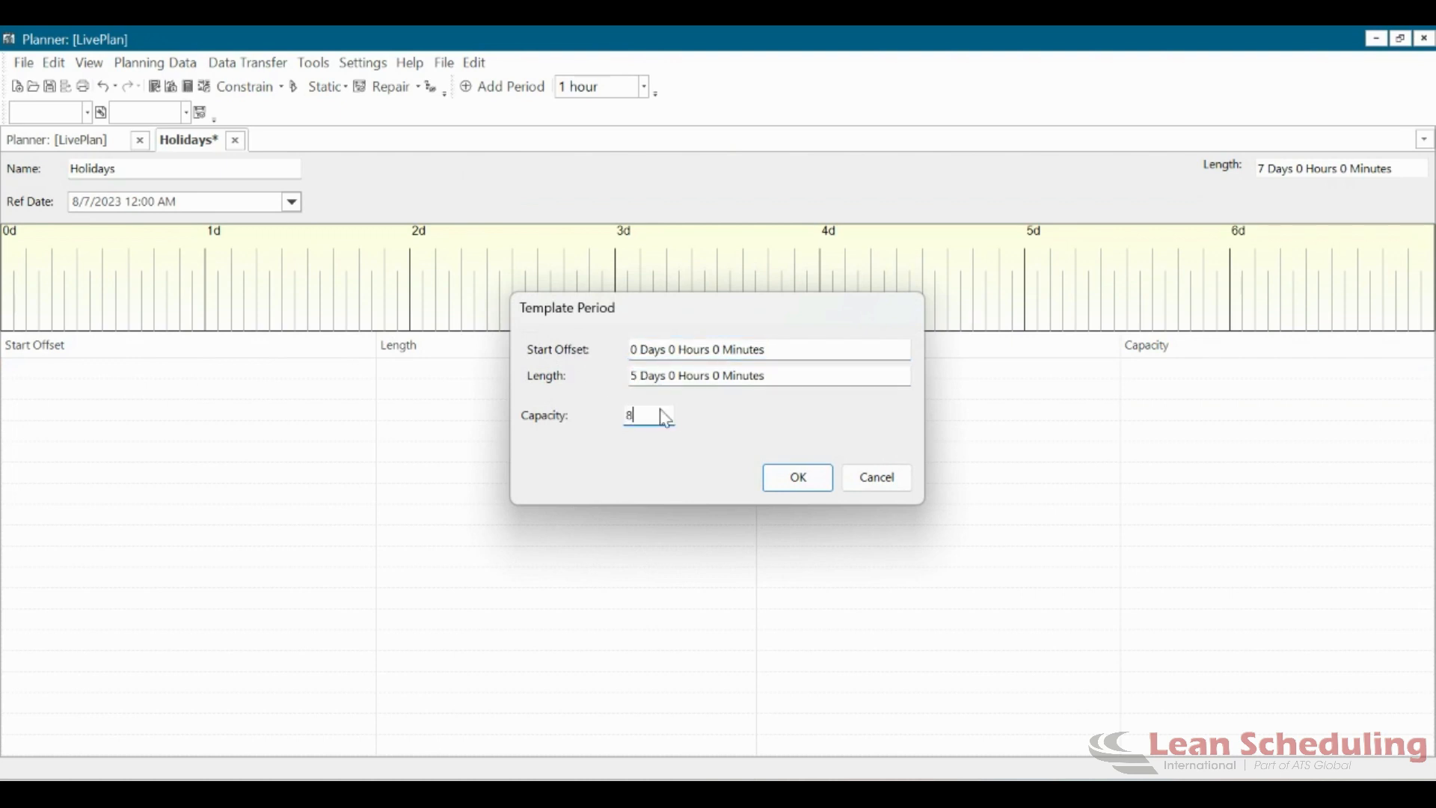
pyautogui.click(796, 477)
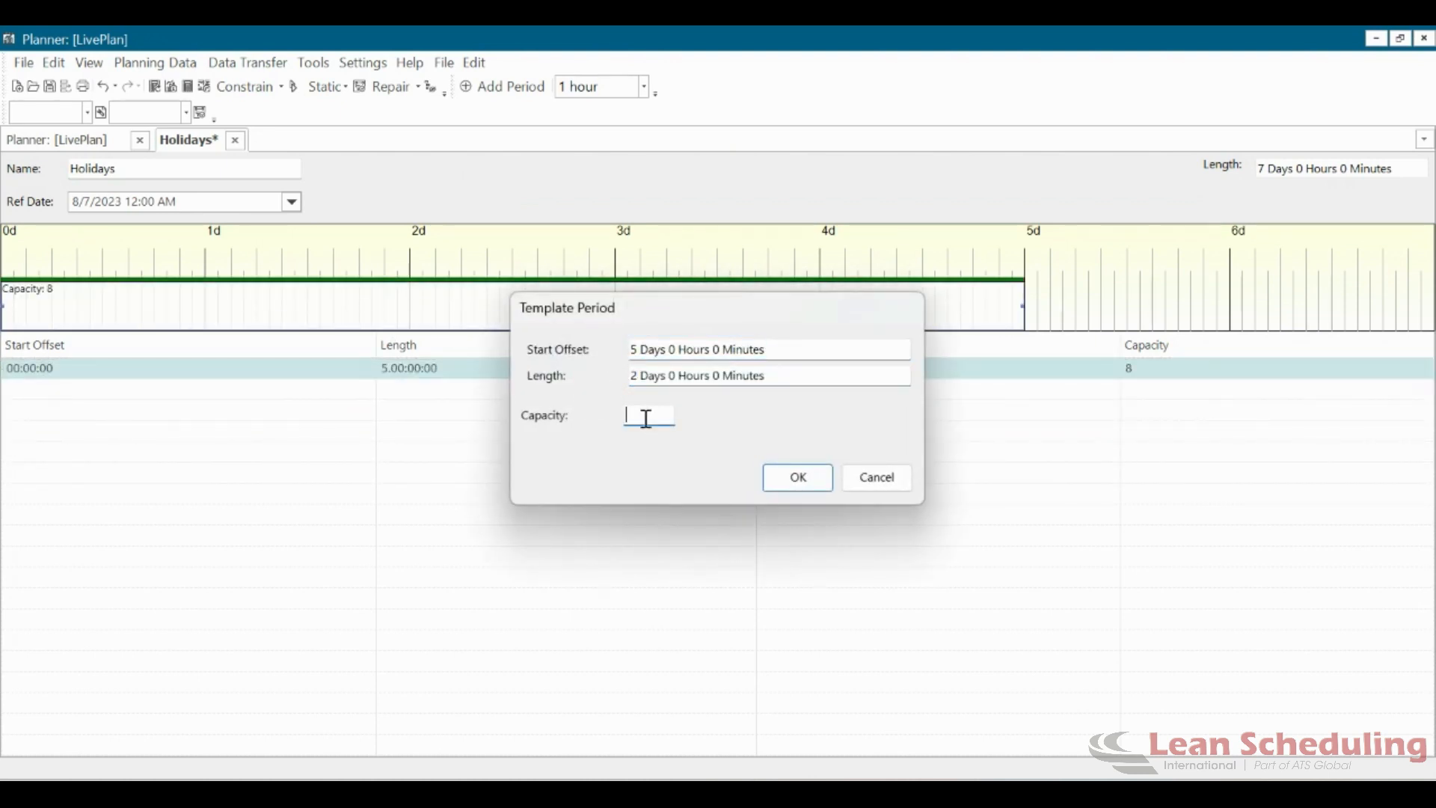
pyautogui.click(796, 477)
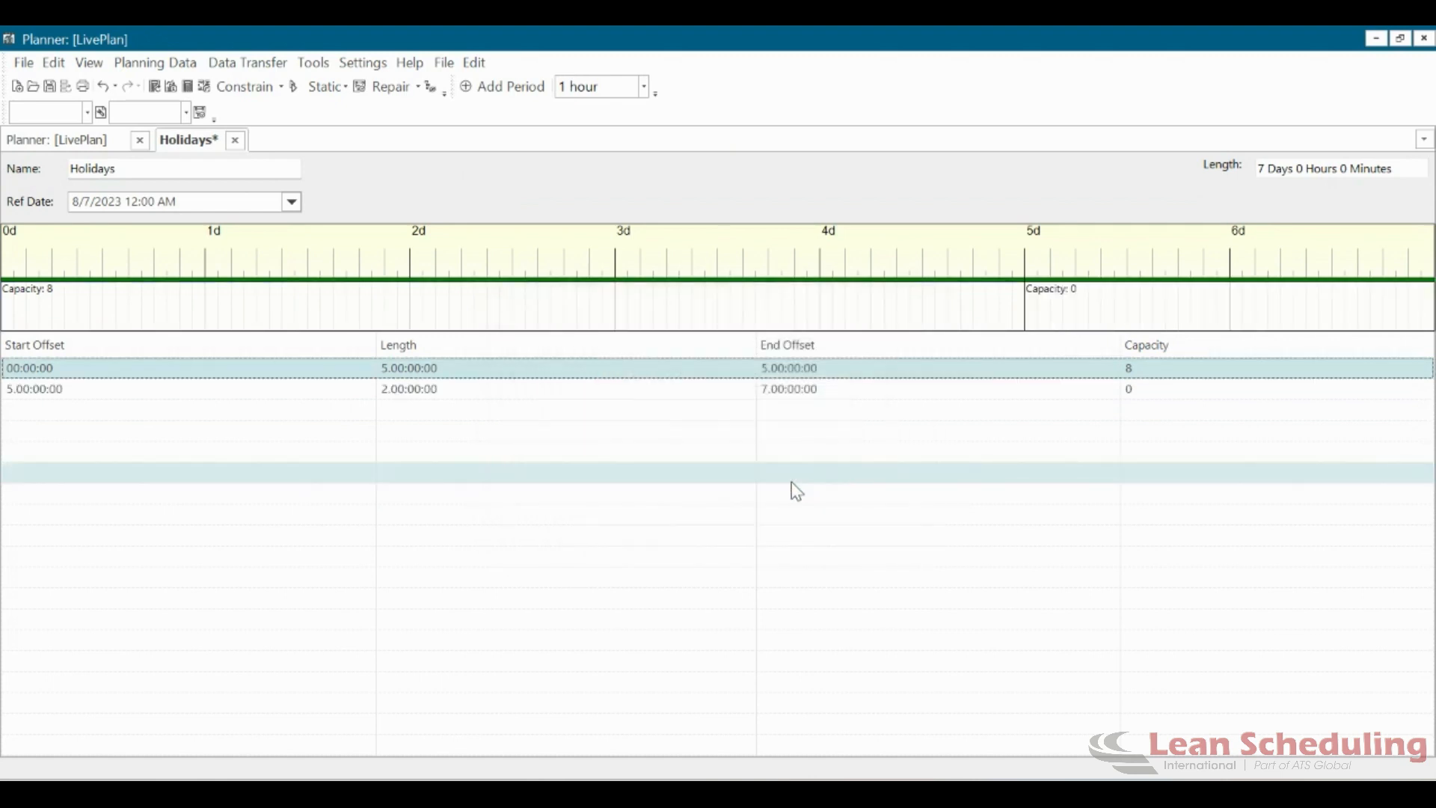
pyautogui.moveTo(51, 86)
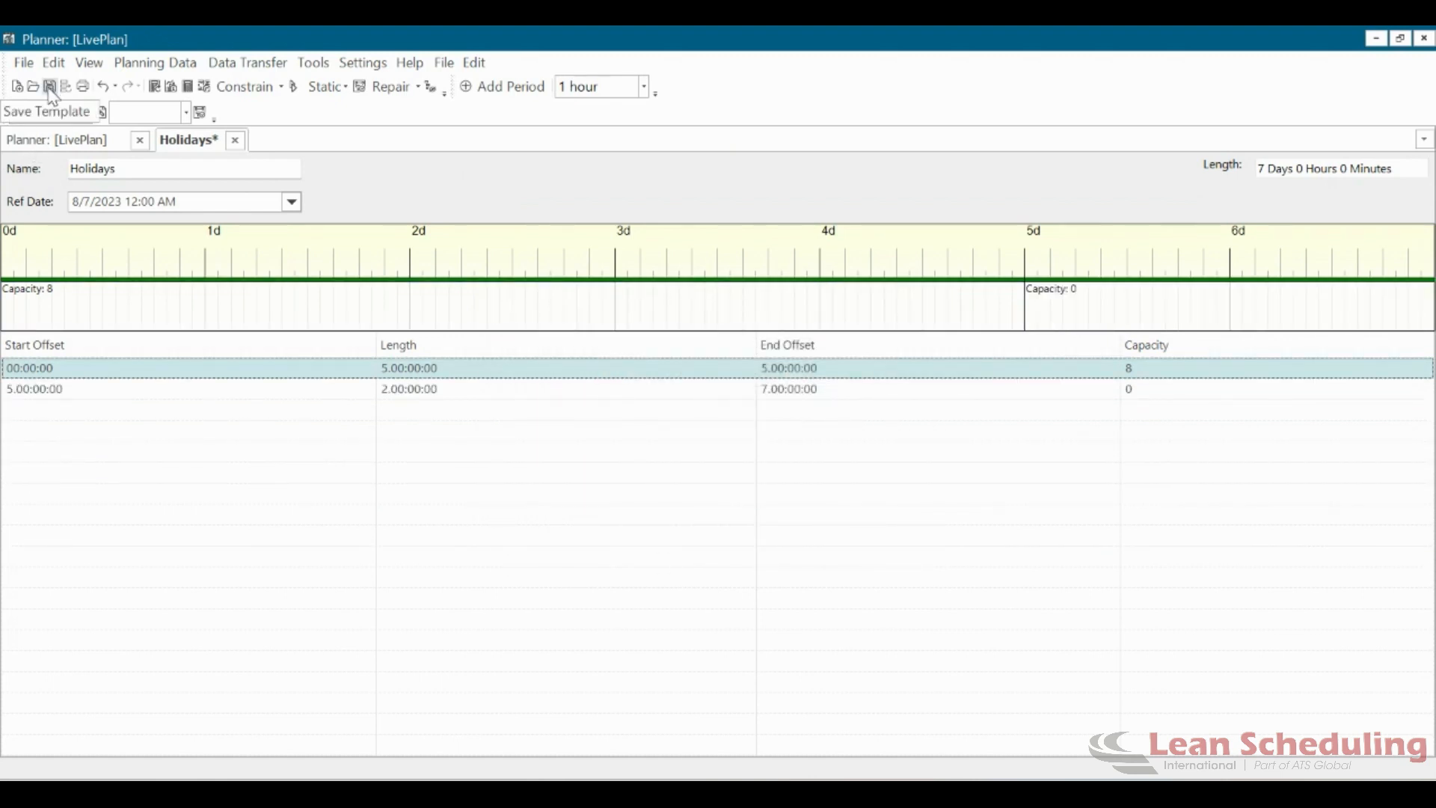
pyautogui.click(48, 87)
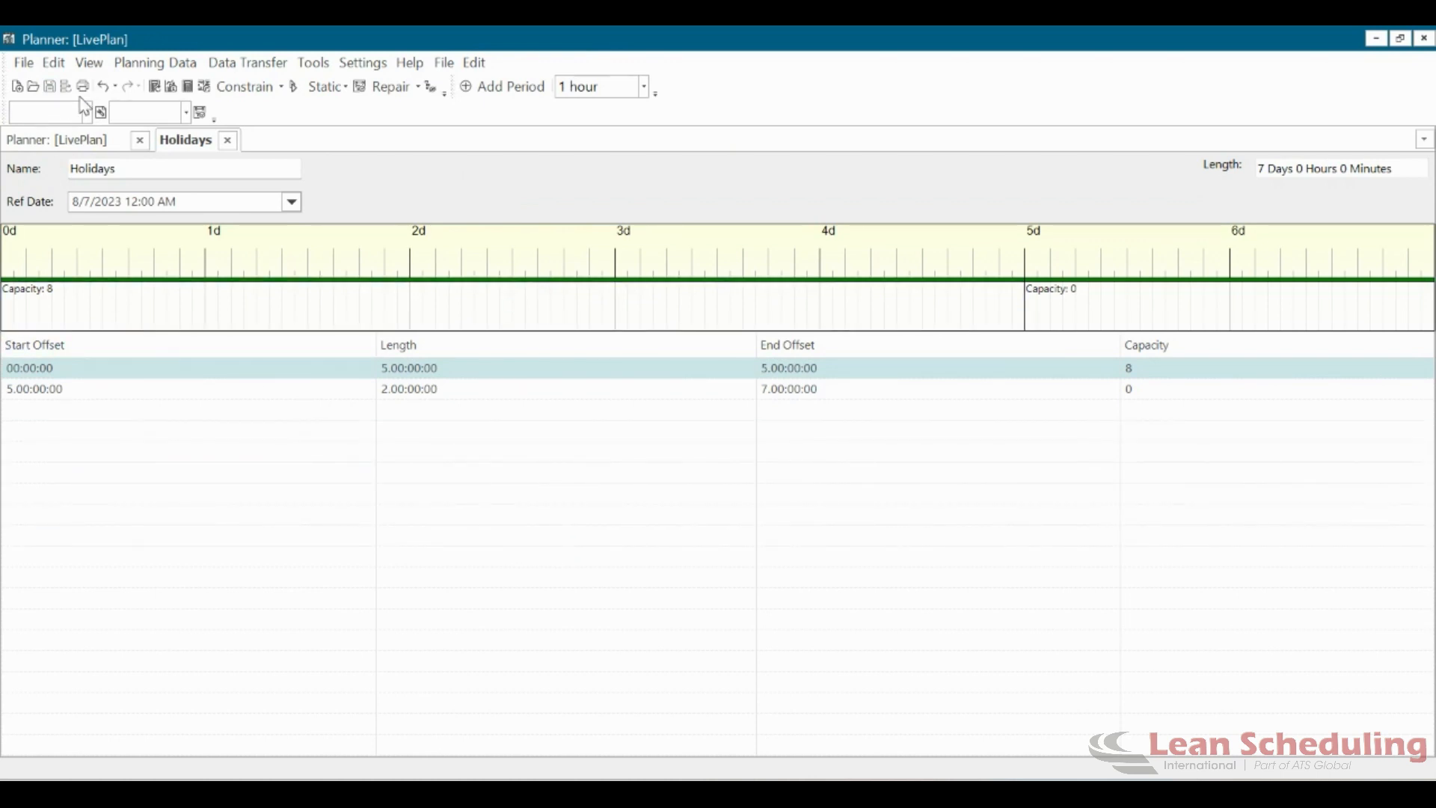
# Open the planning resource calendars showing Chippenham's month calendar.
pyautogui.click(89, 63)
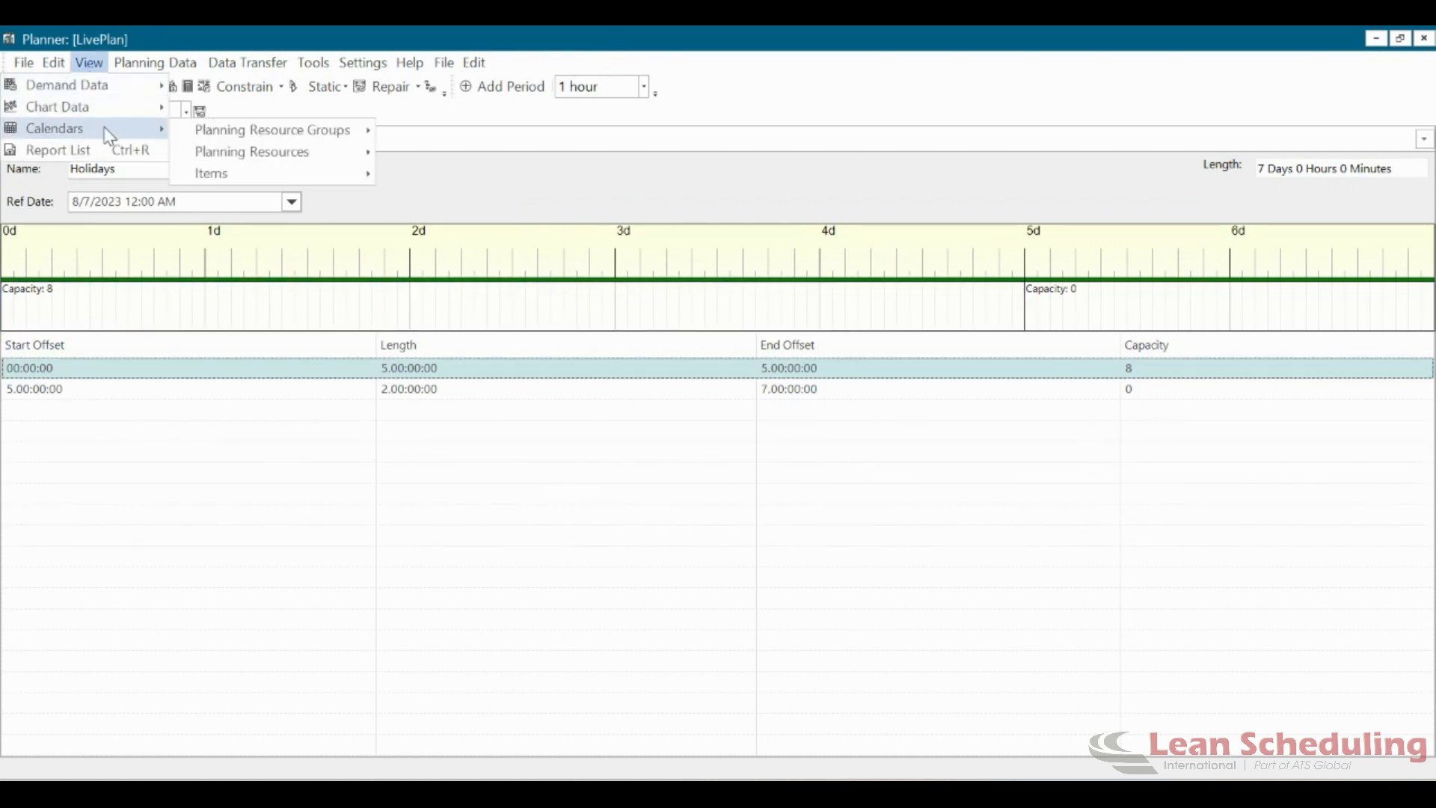
pyautogui.moveTo(251, 151)
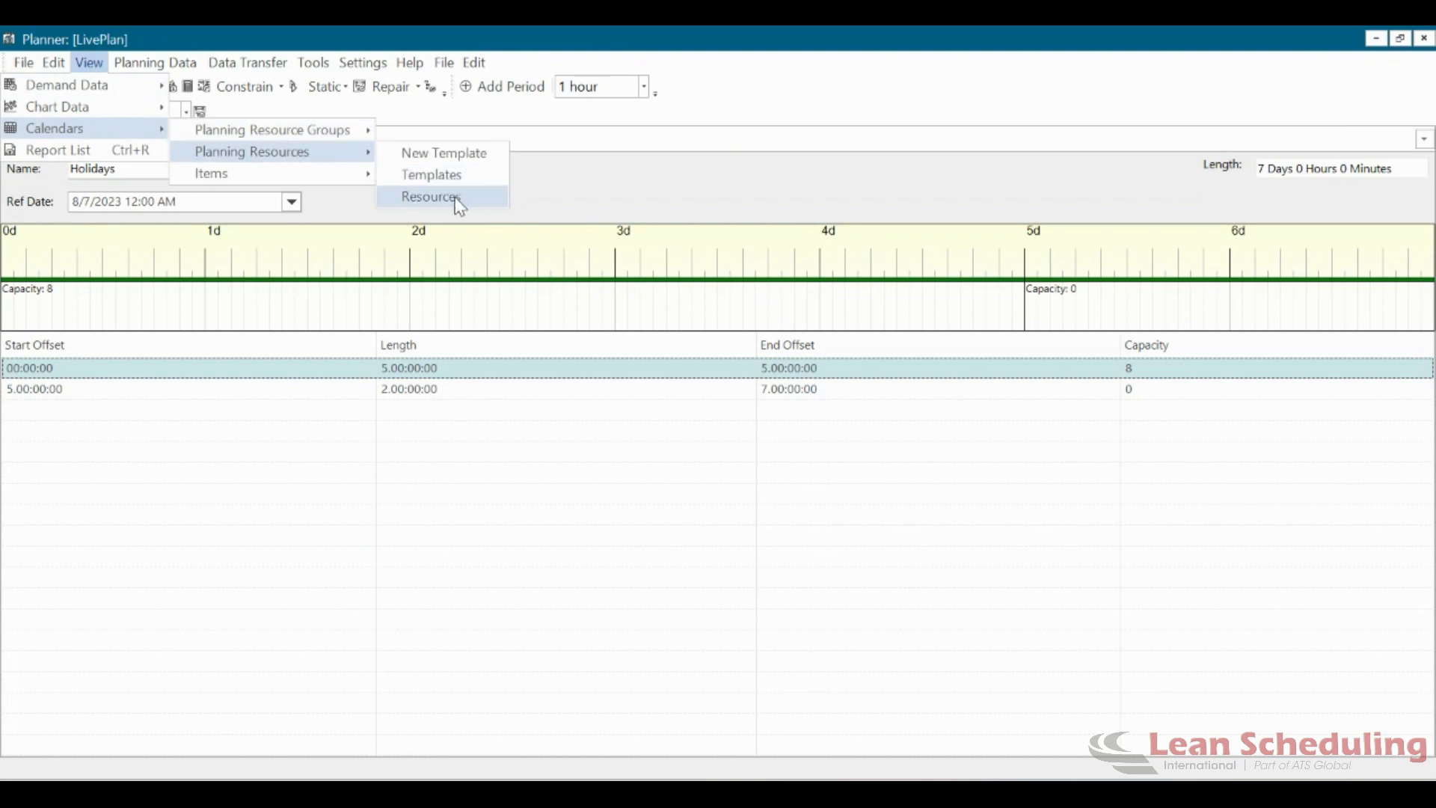
pyautogui.click(430, 196)
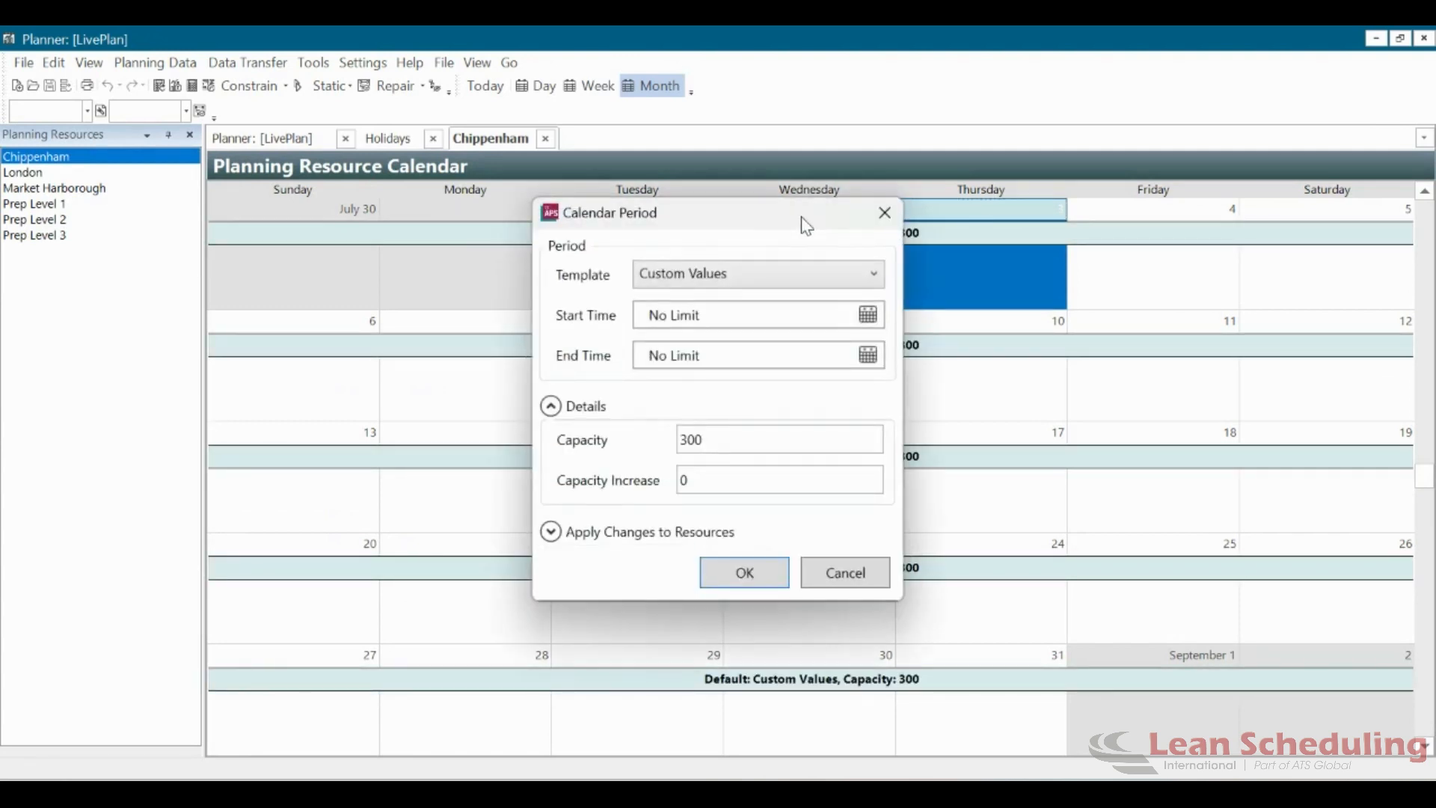
# Set Chippenham's default calendar period template to Holidays.
pyautogui.click(871, 272)
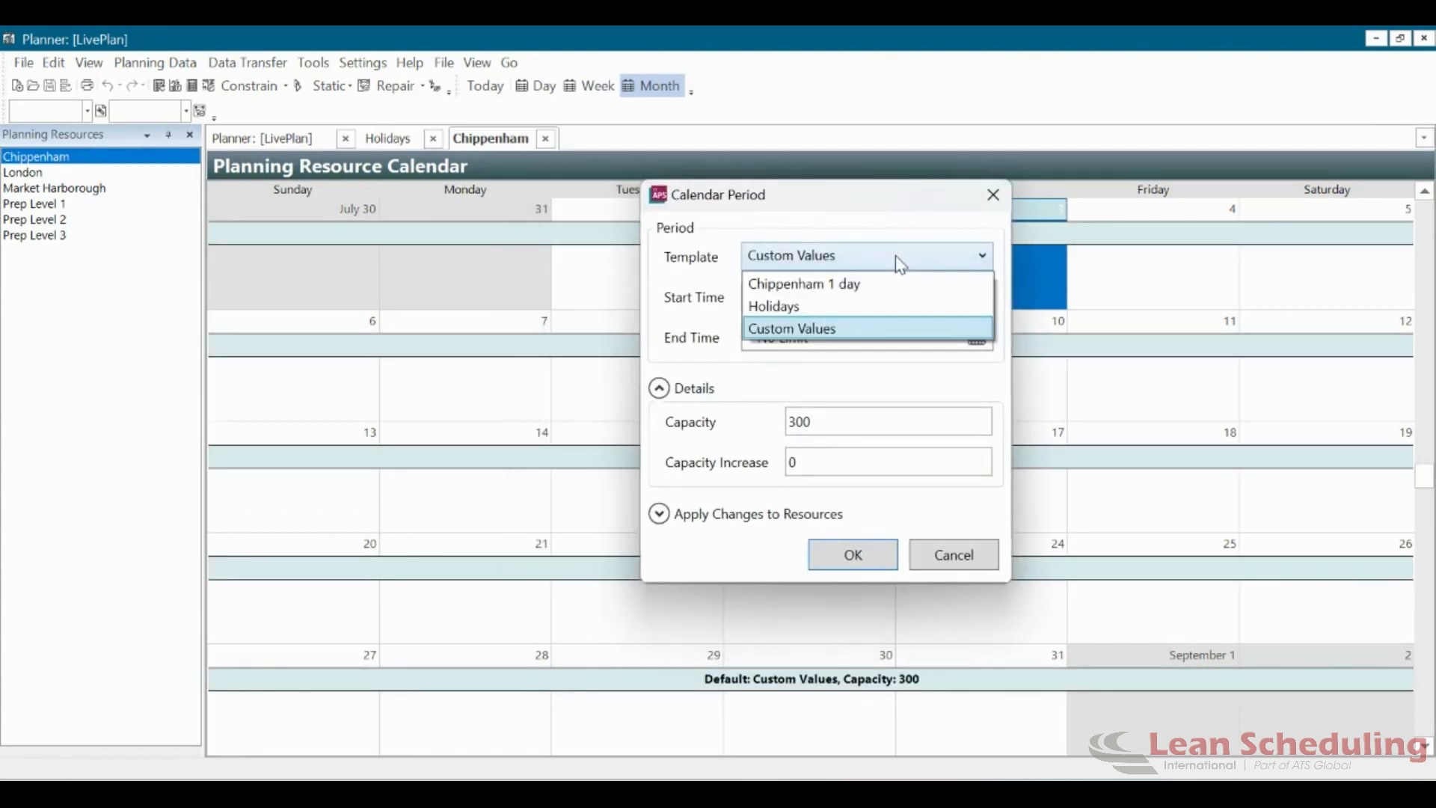
pyautogui.click(772, 305)
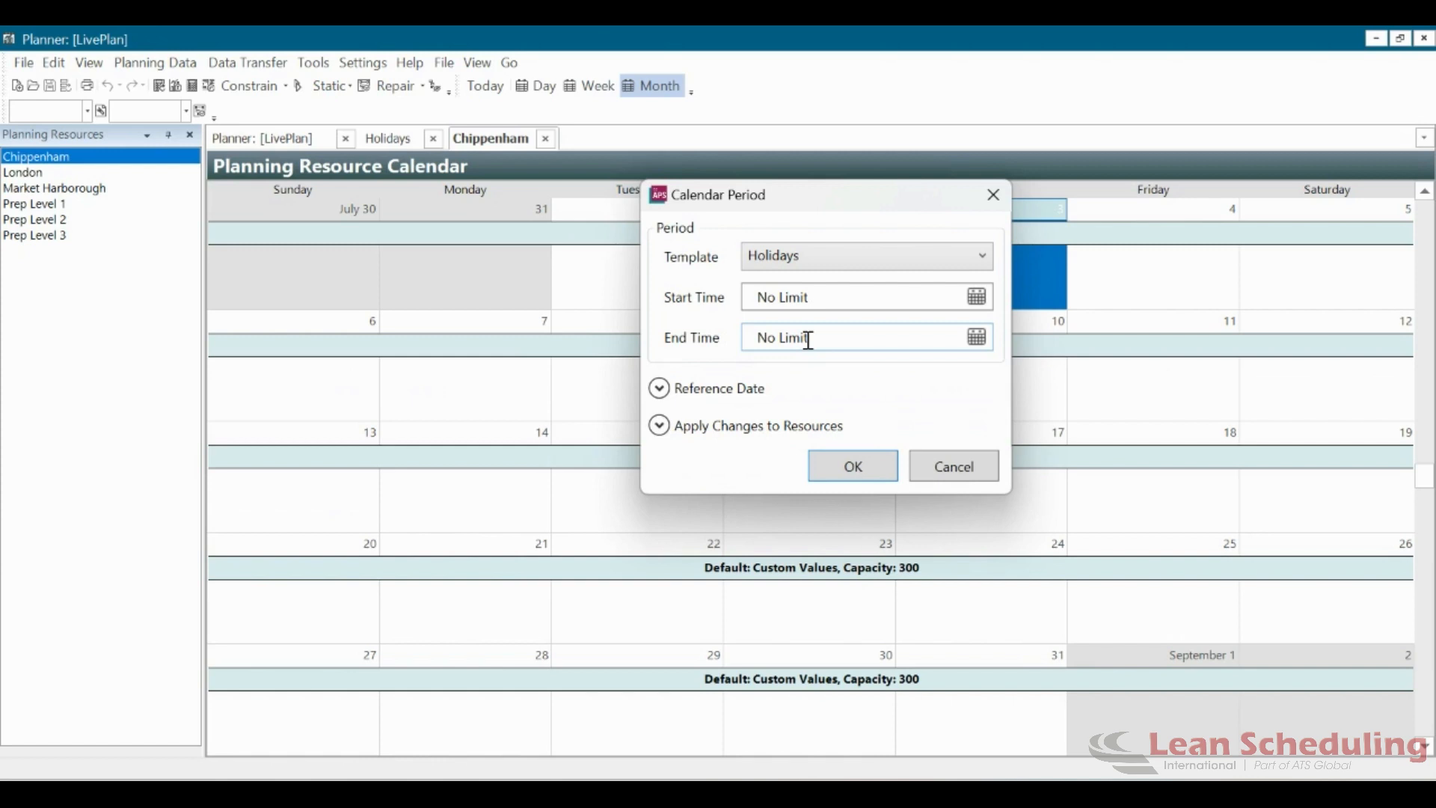
pyautogui.click(851, 467)
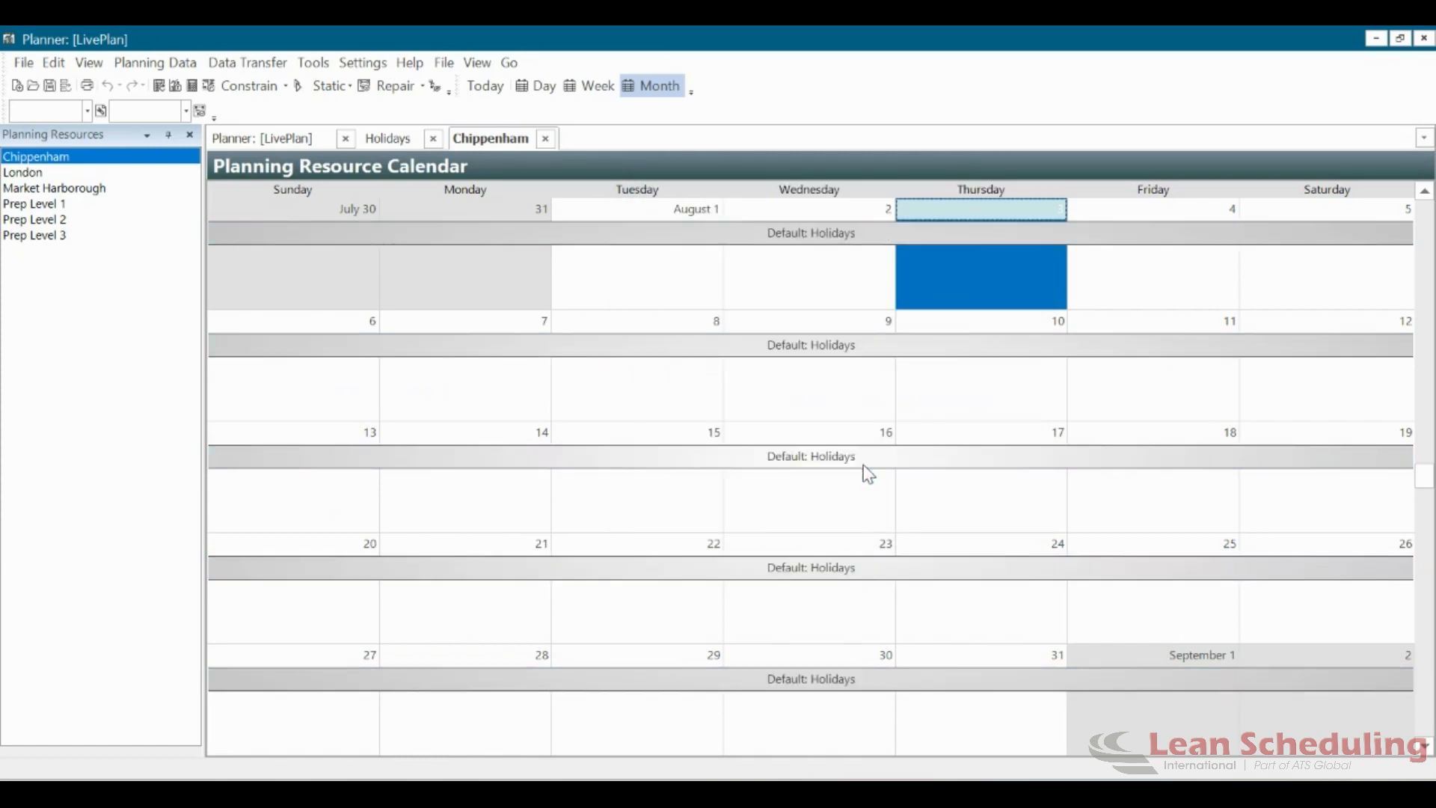
pyautogui.moveTo(858, 476)
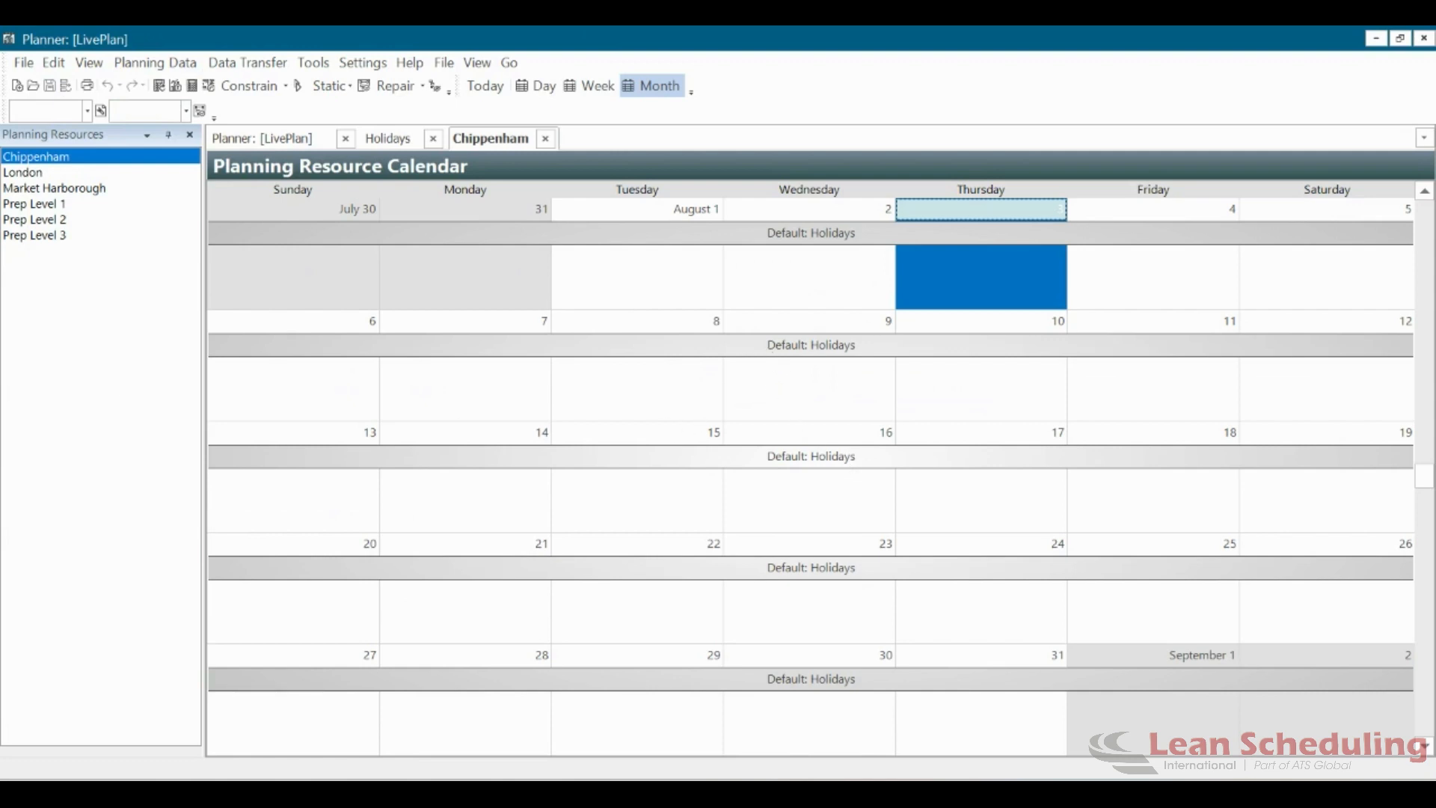
pyautogui.moveTo(529, 315)
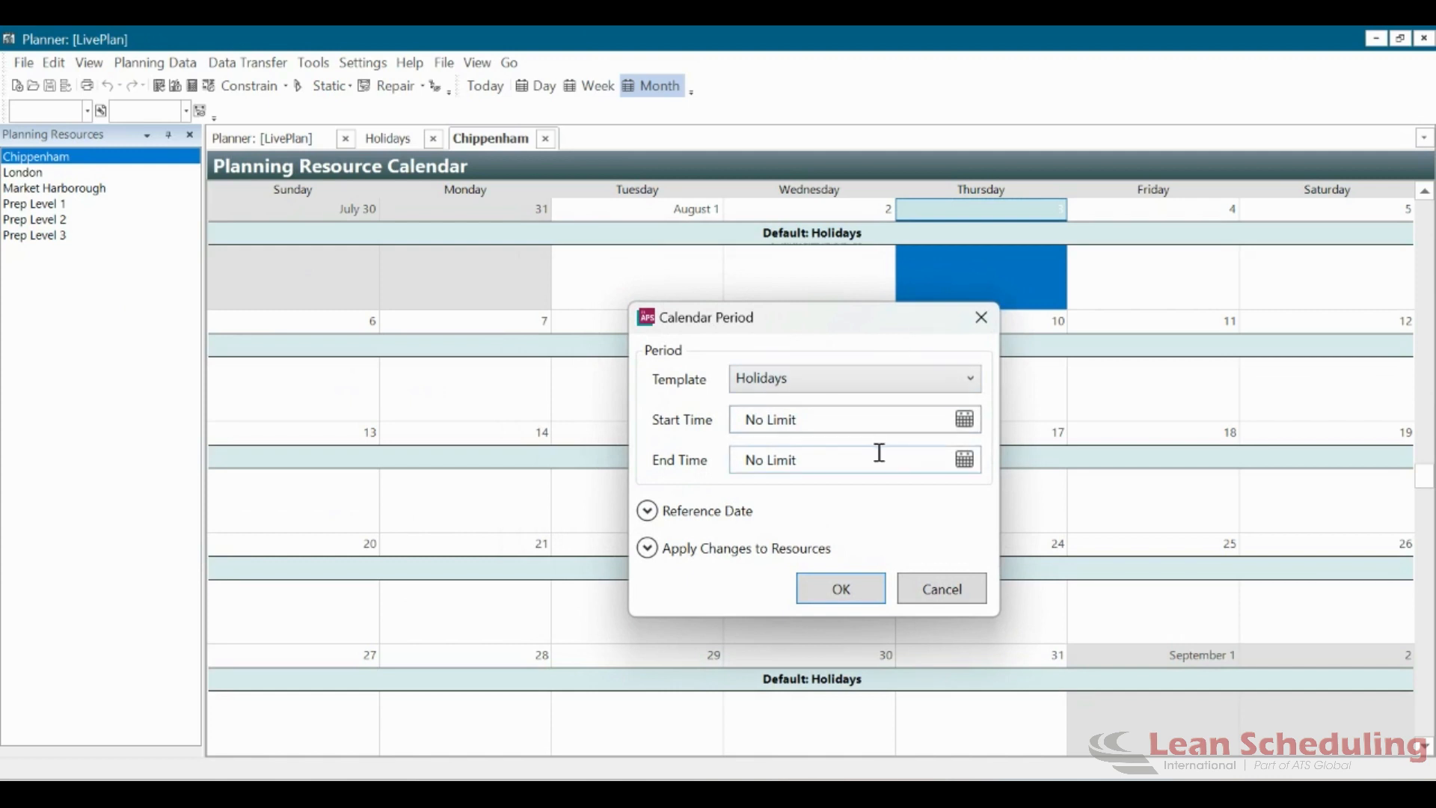
pyautogui.moveTo(880, 449)
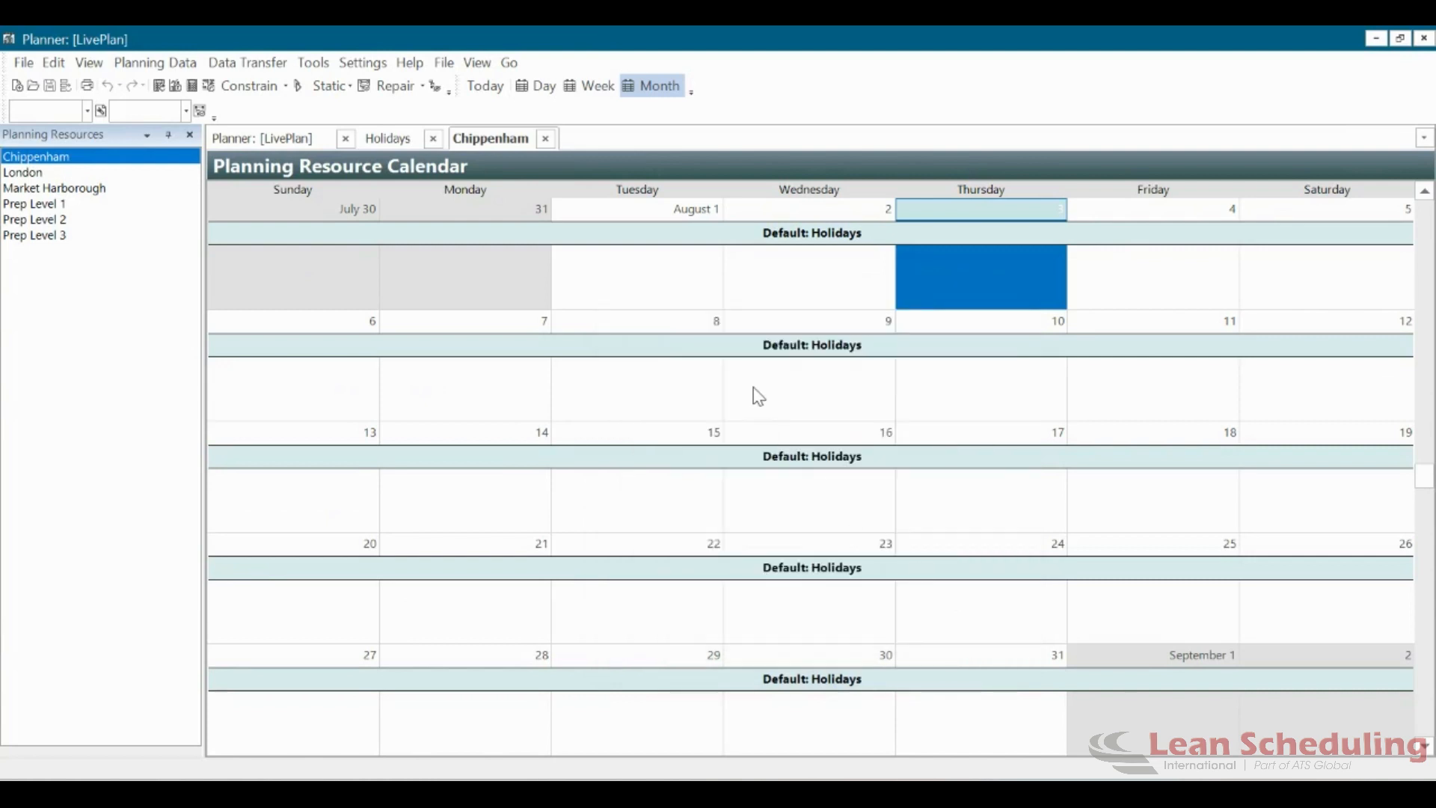
pyautogui.doubleClick(980, 277)
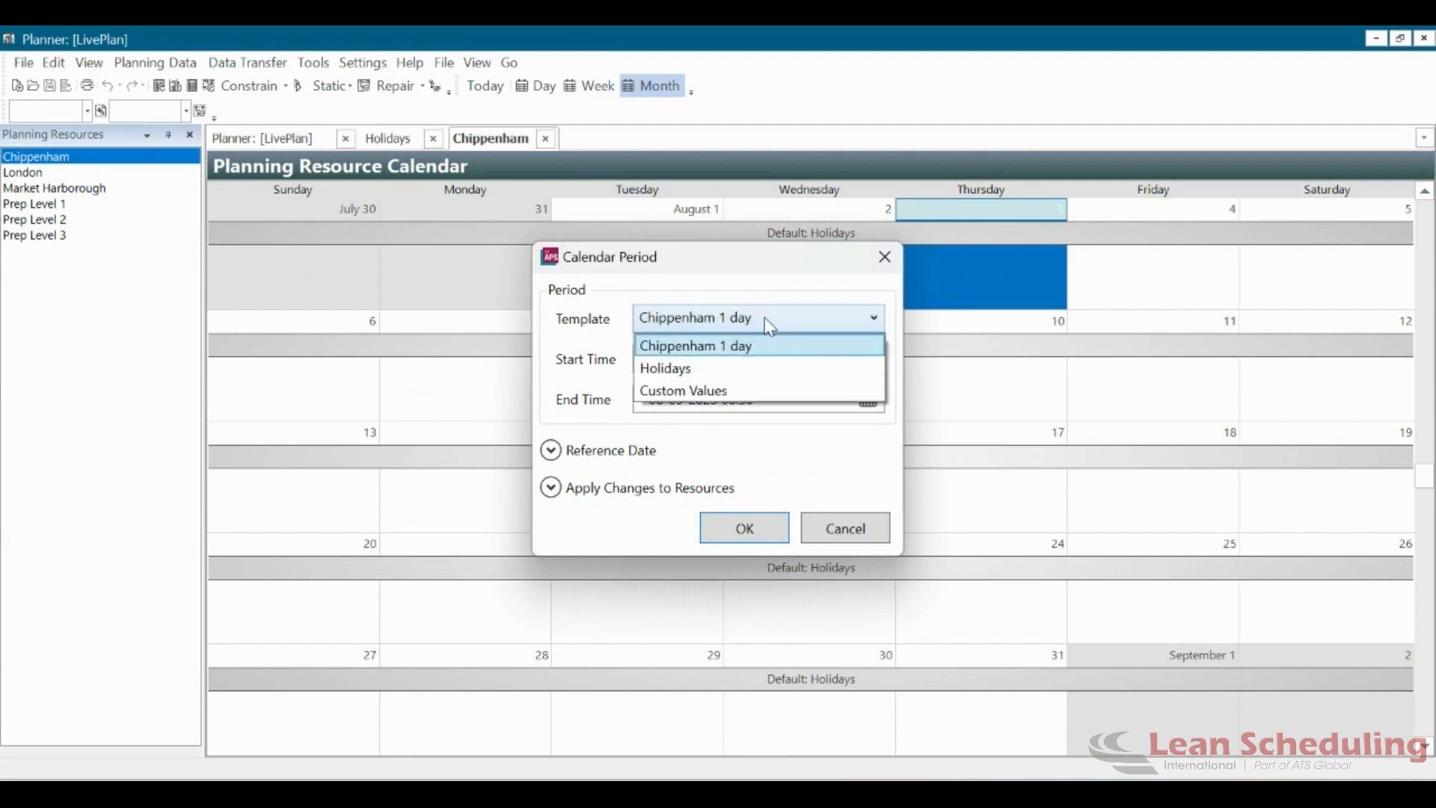
# Define a custom zero-capacity period from 8/7/2023 08:00 to 8/13/2023 08:30.
pyautogui.click(682, 391)
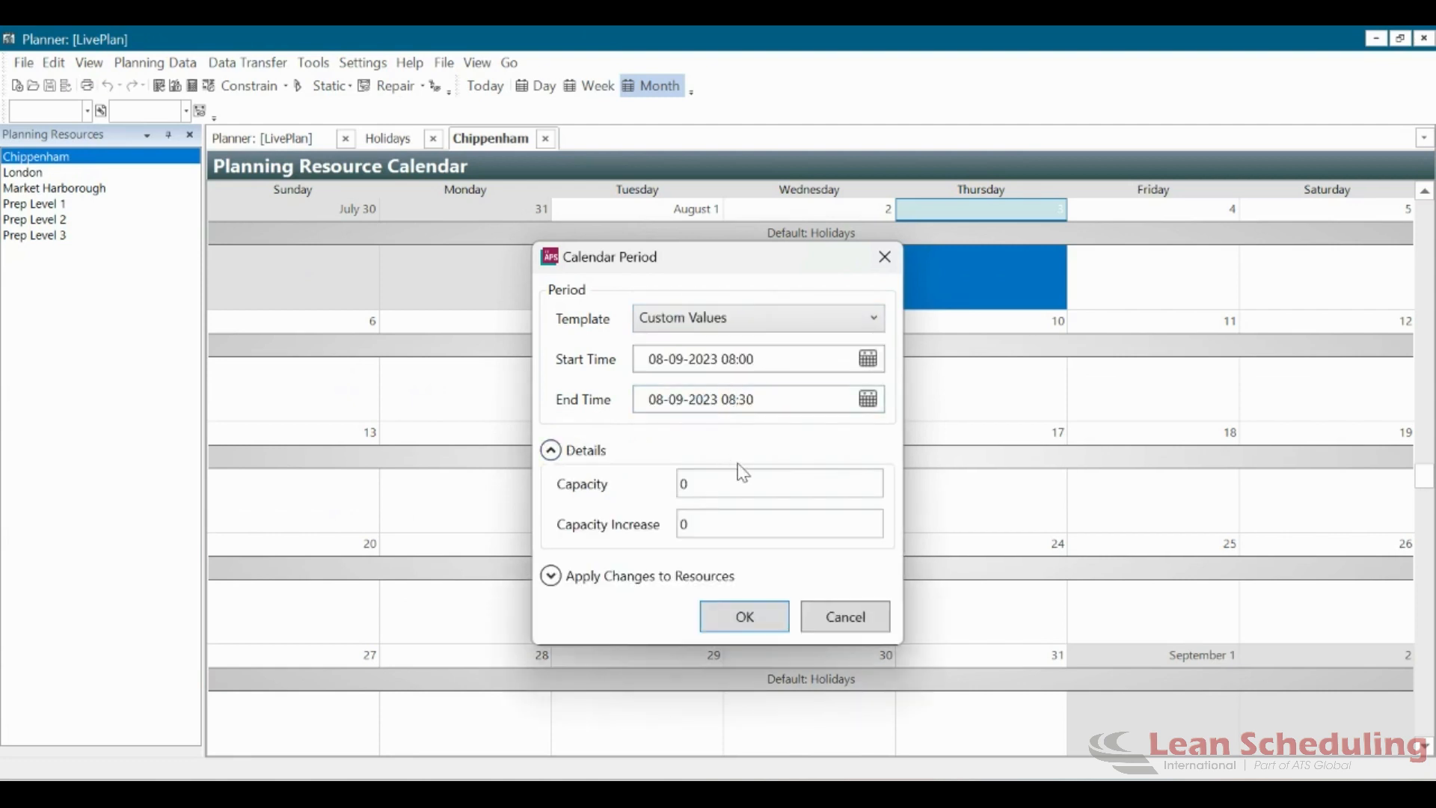
pyautogui.click(866, 358)
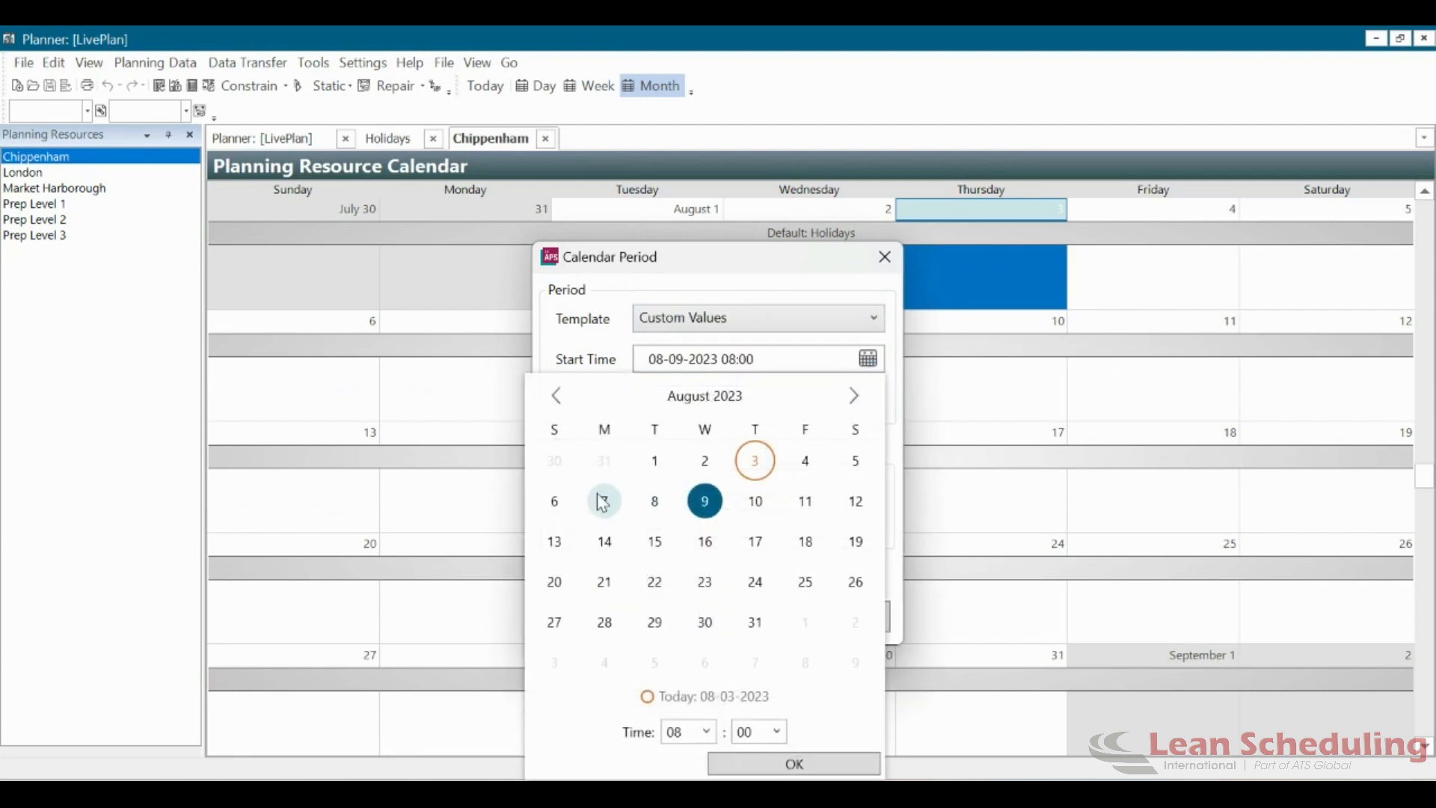
pyautogui.click(603, 501)
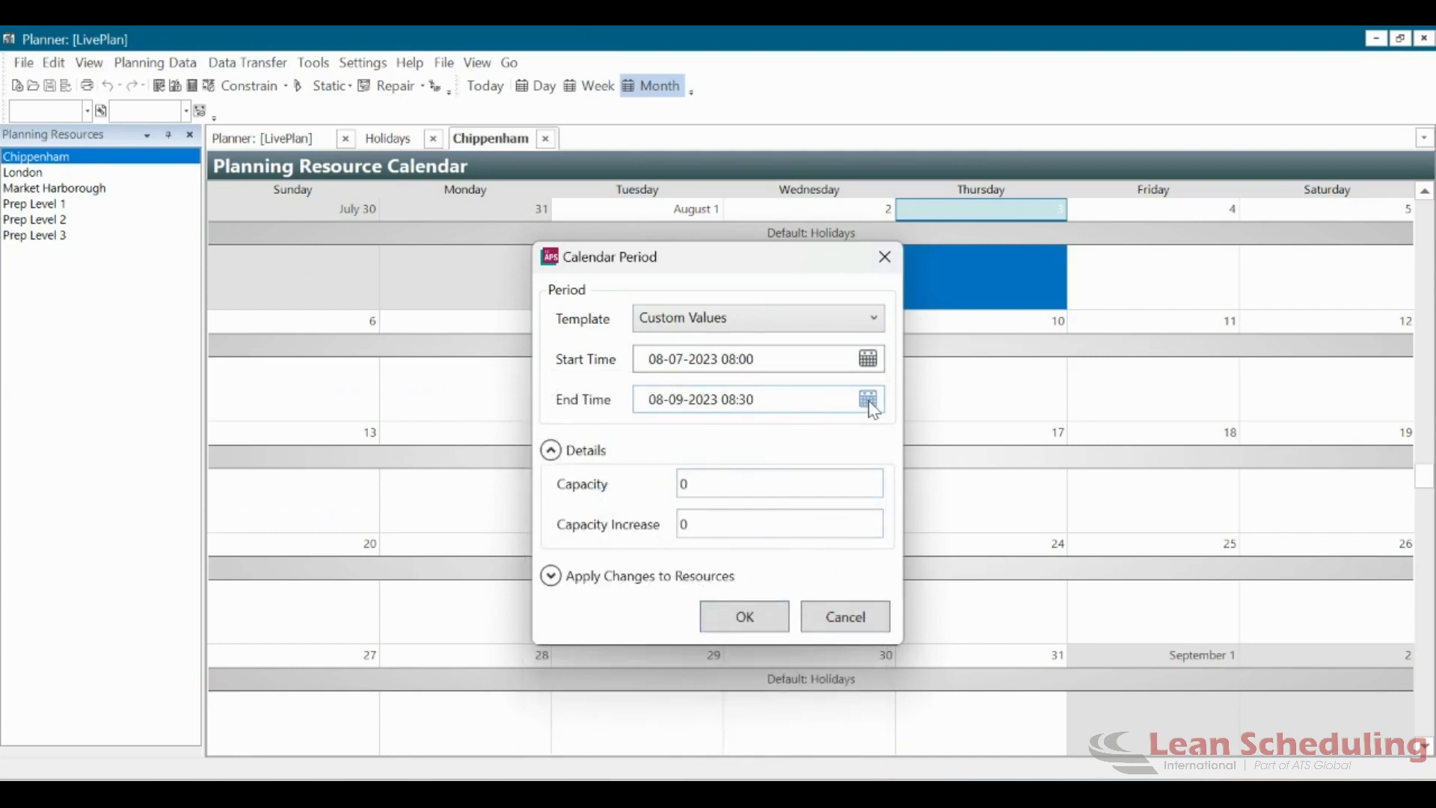
pyautogui.click(866, 398)
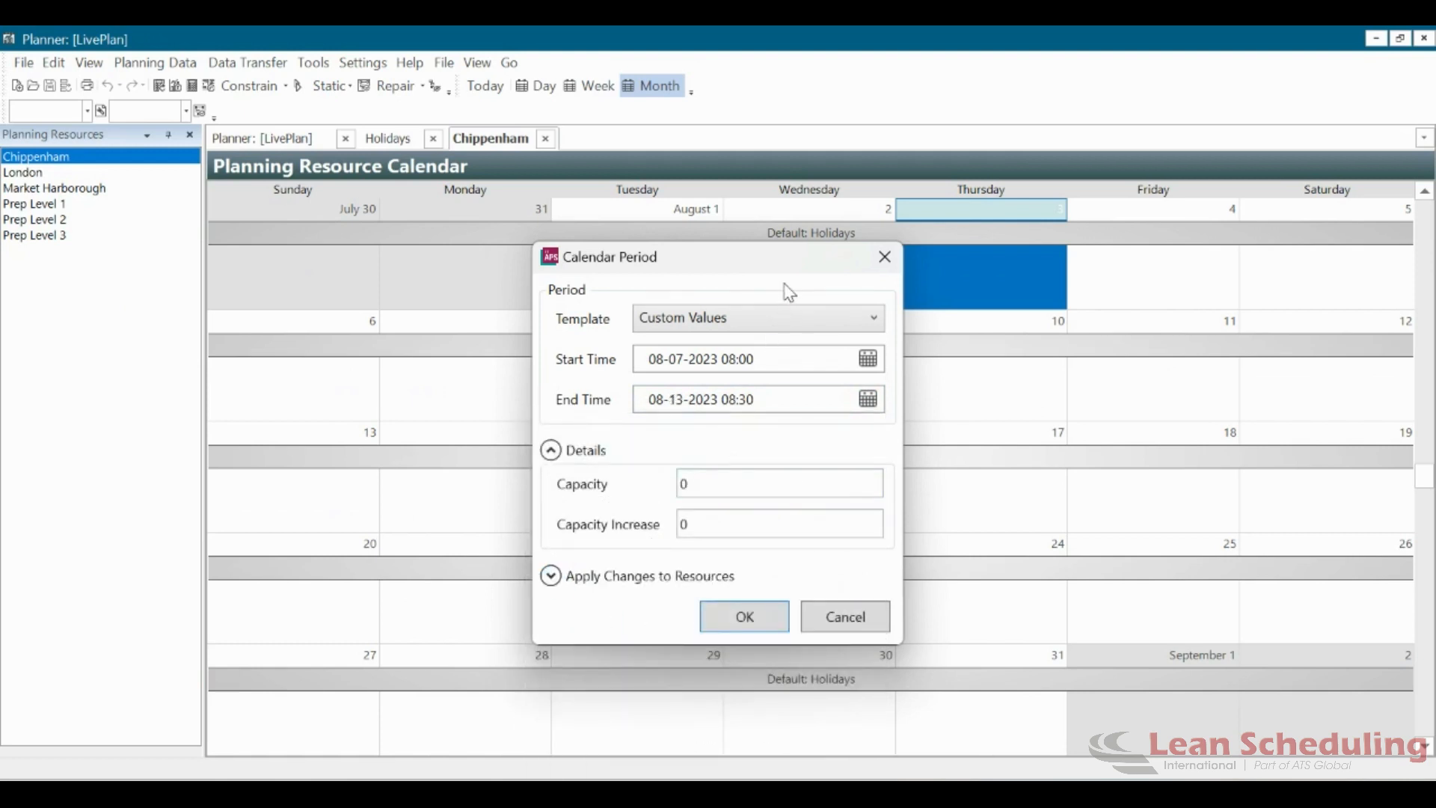
pyautogui.click(778, 483)
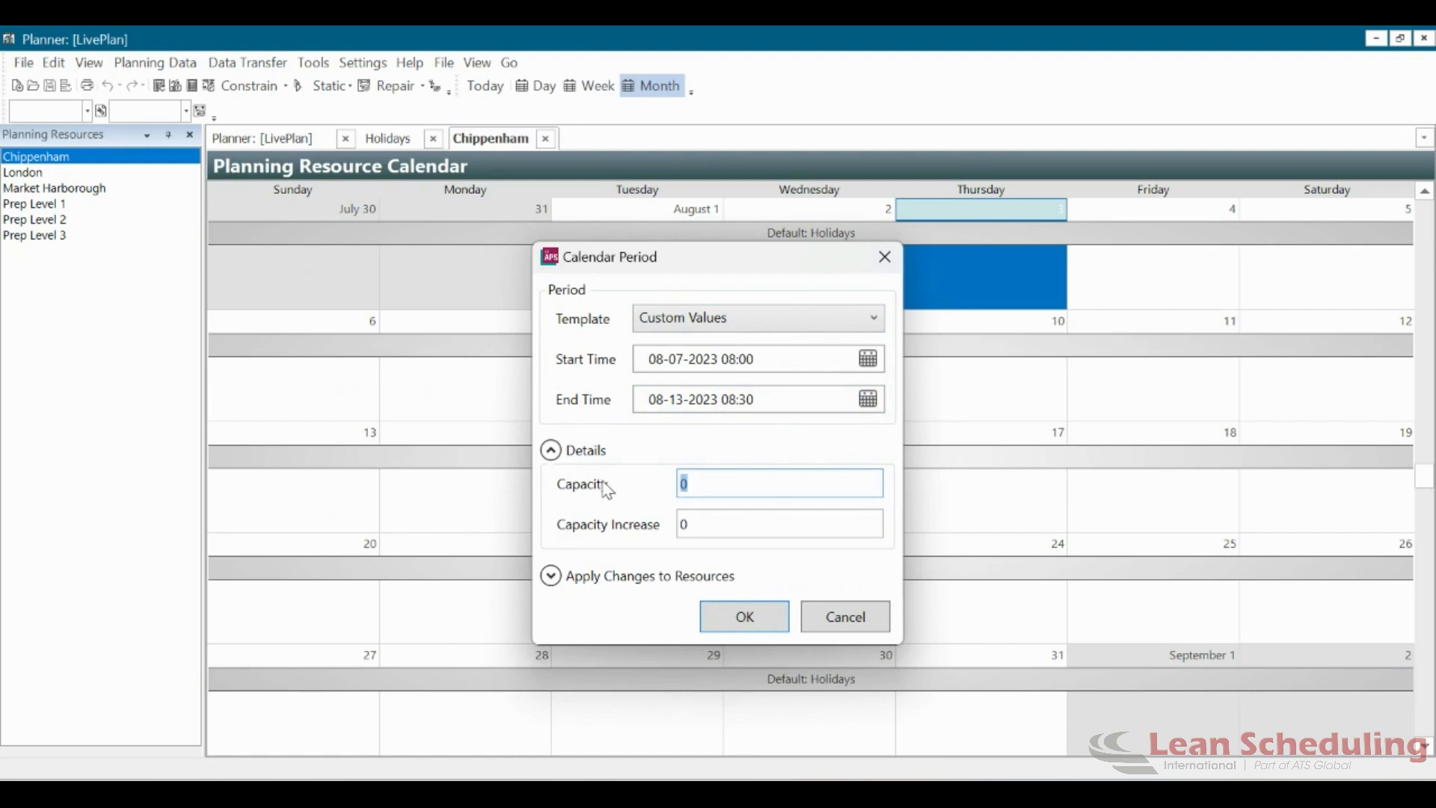
pyautogui.click(743, 615)
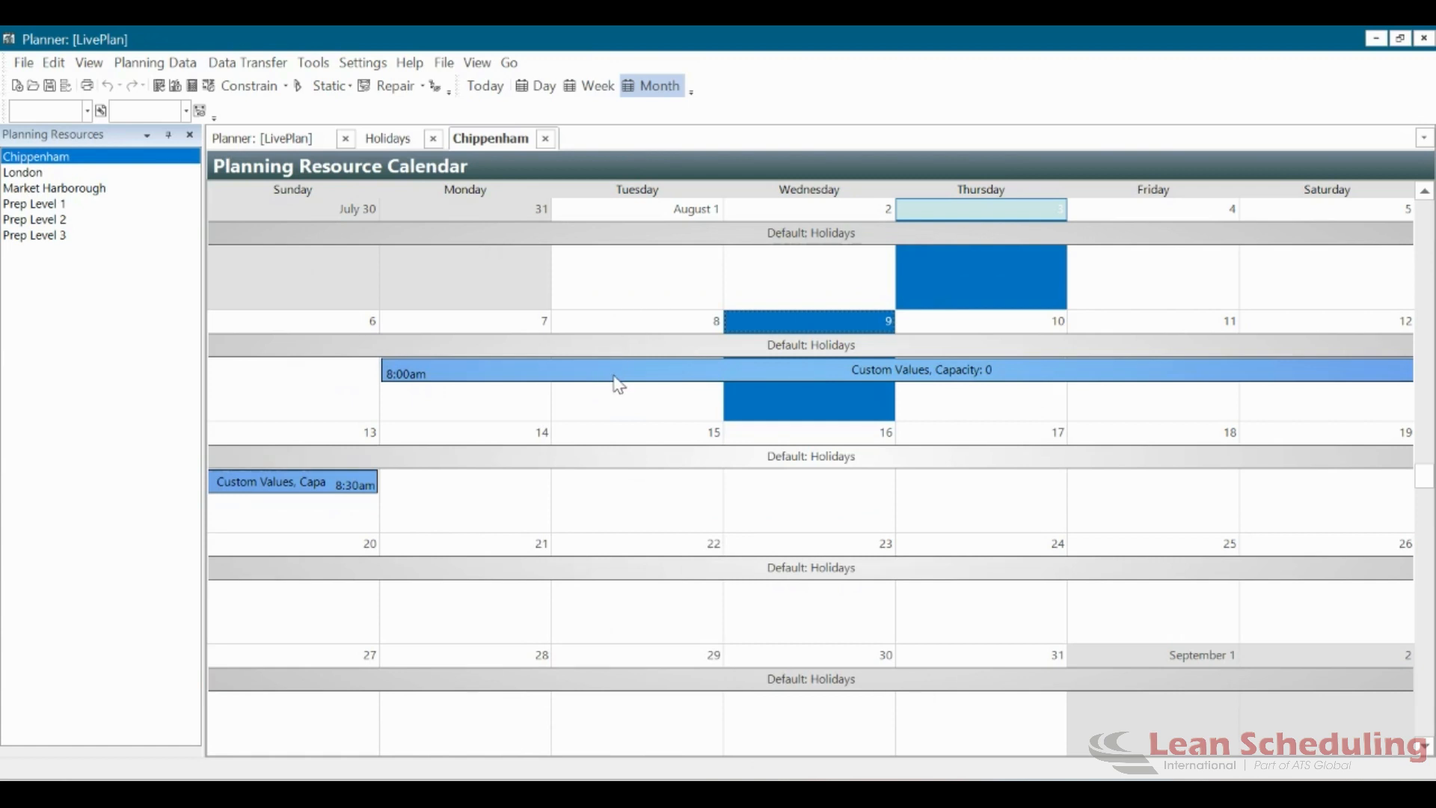
pyautogui.moveTo(597, 413)
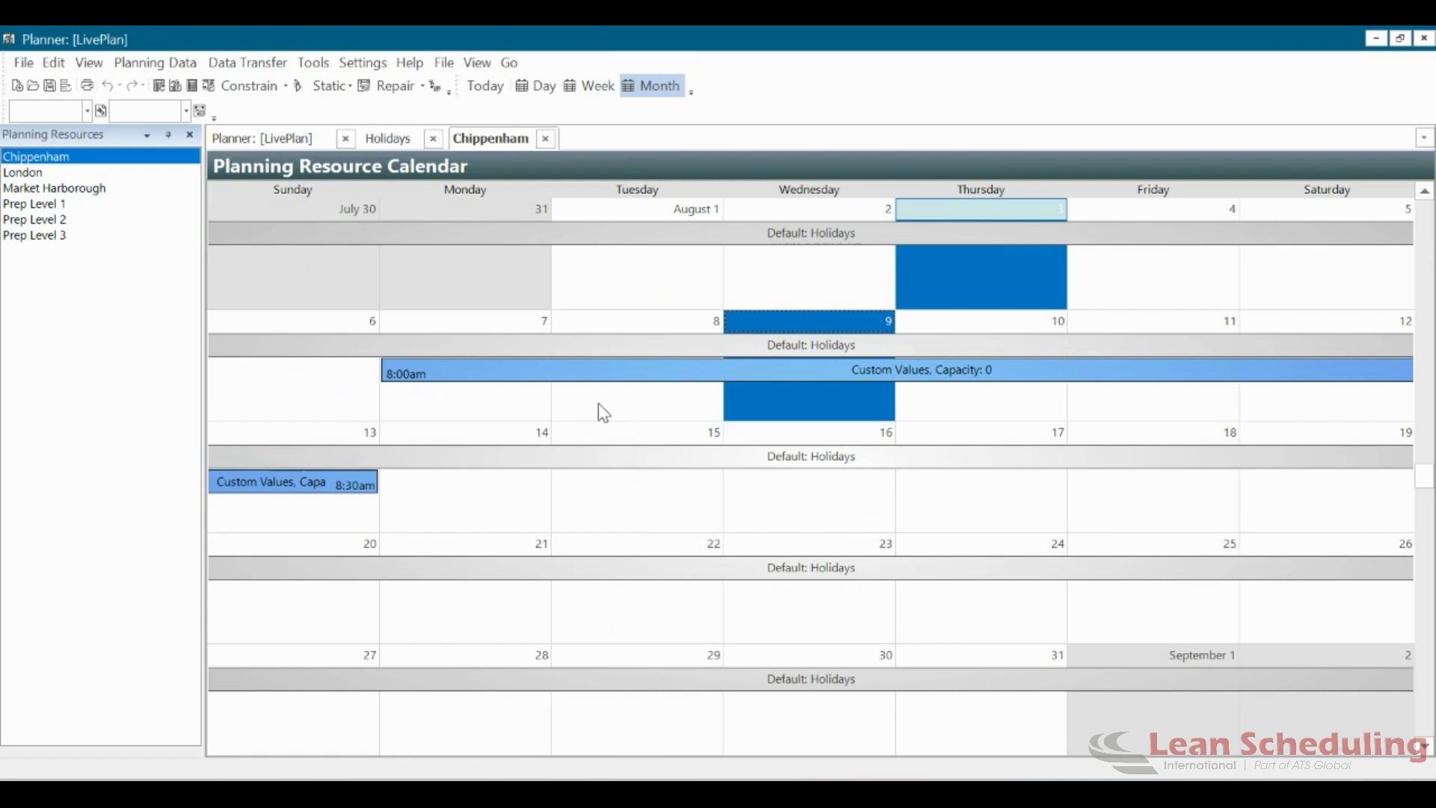
pyautogui.moveTo(617, 352)
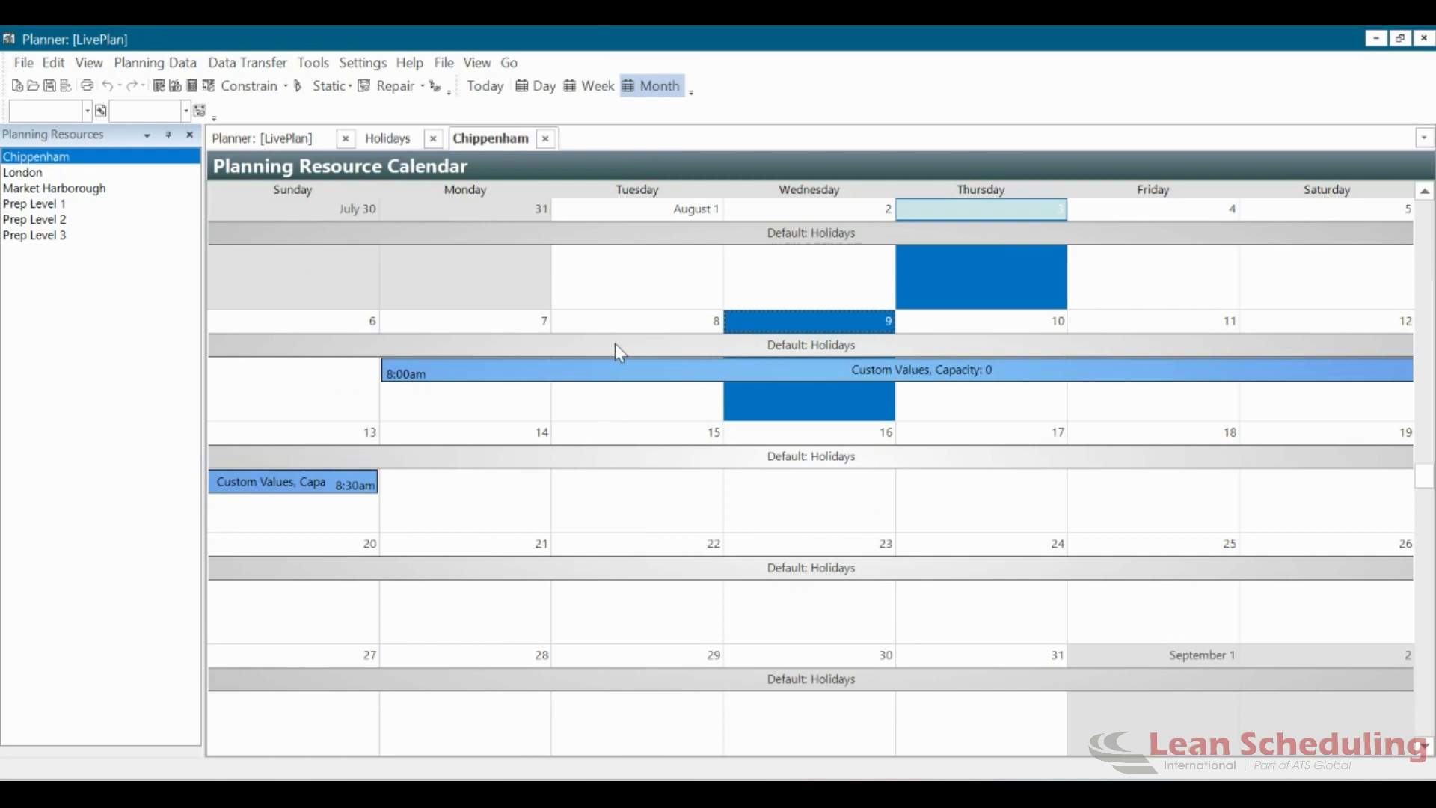
pyautogui.moveTo(51, 85)
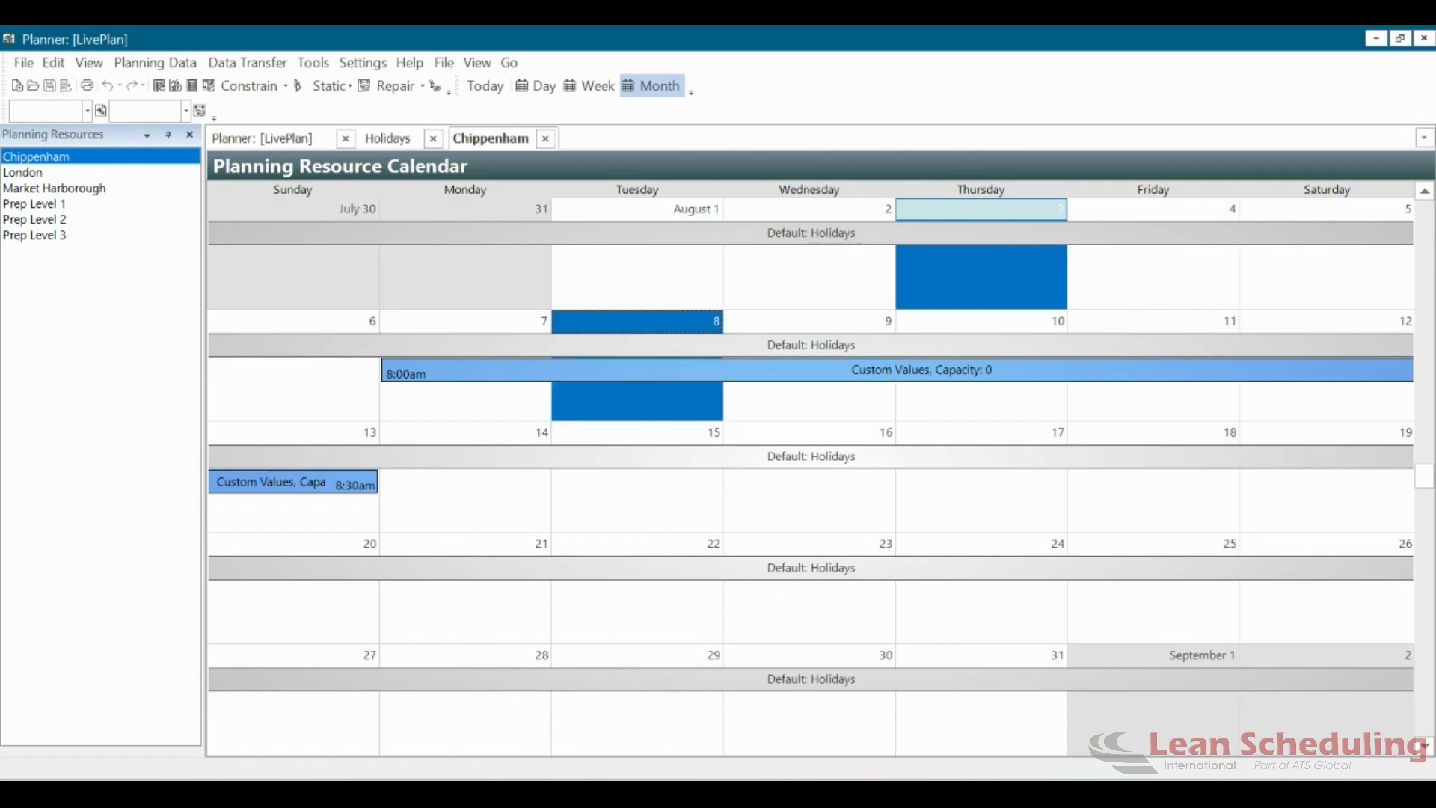
pyautogui.moveTo(447, 602)
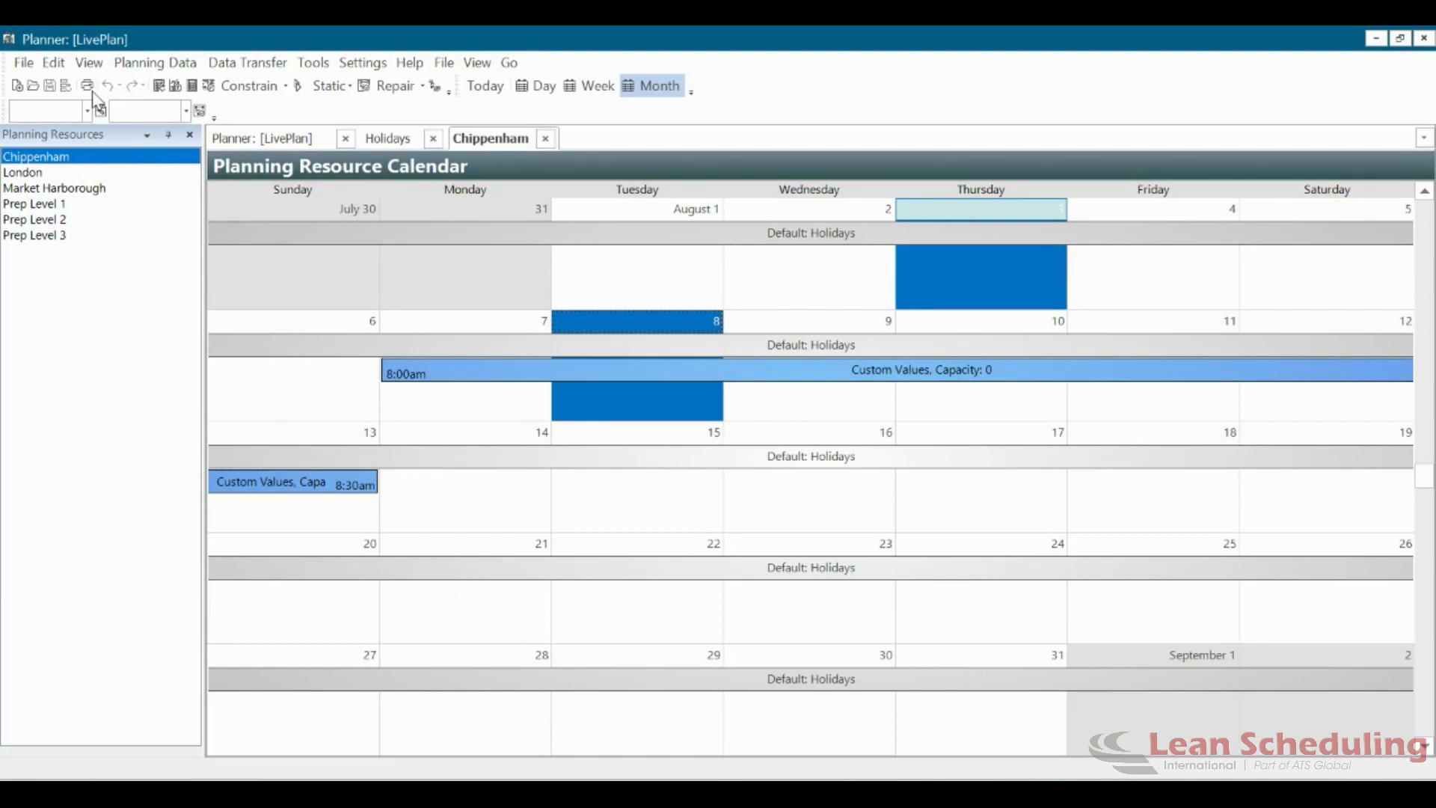
# Create a resource group template named Factory Capacity with reference date 7 August 2023.
pyautogui.click(88, 63)
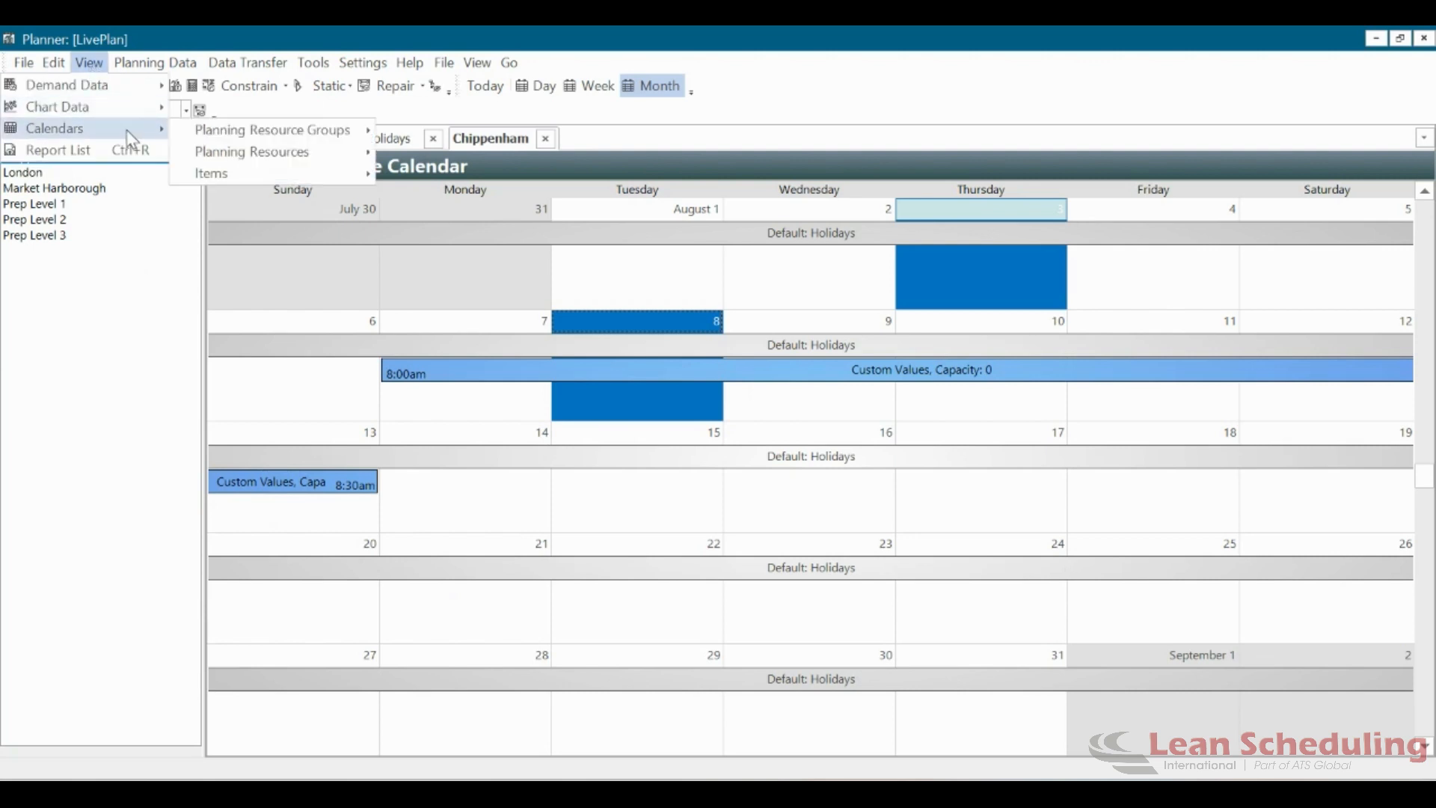
pyautogui.moveTo(271, 128)
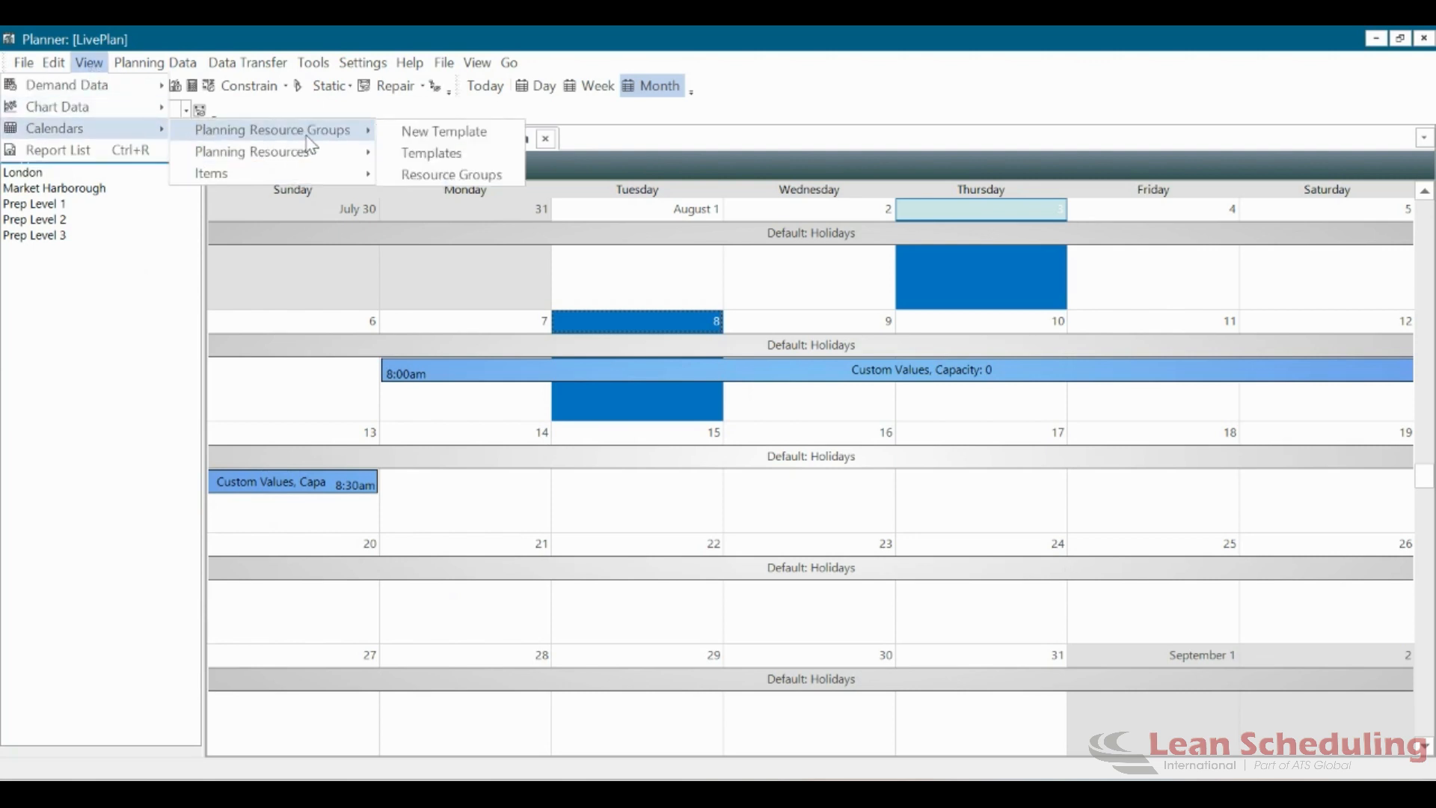
pyautogui.click(443, 131)
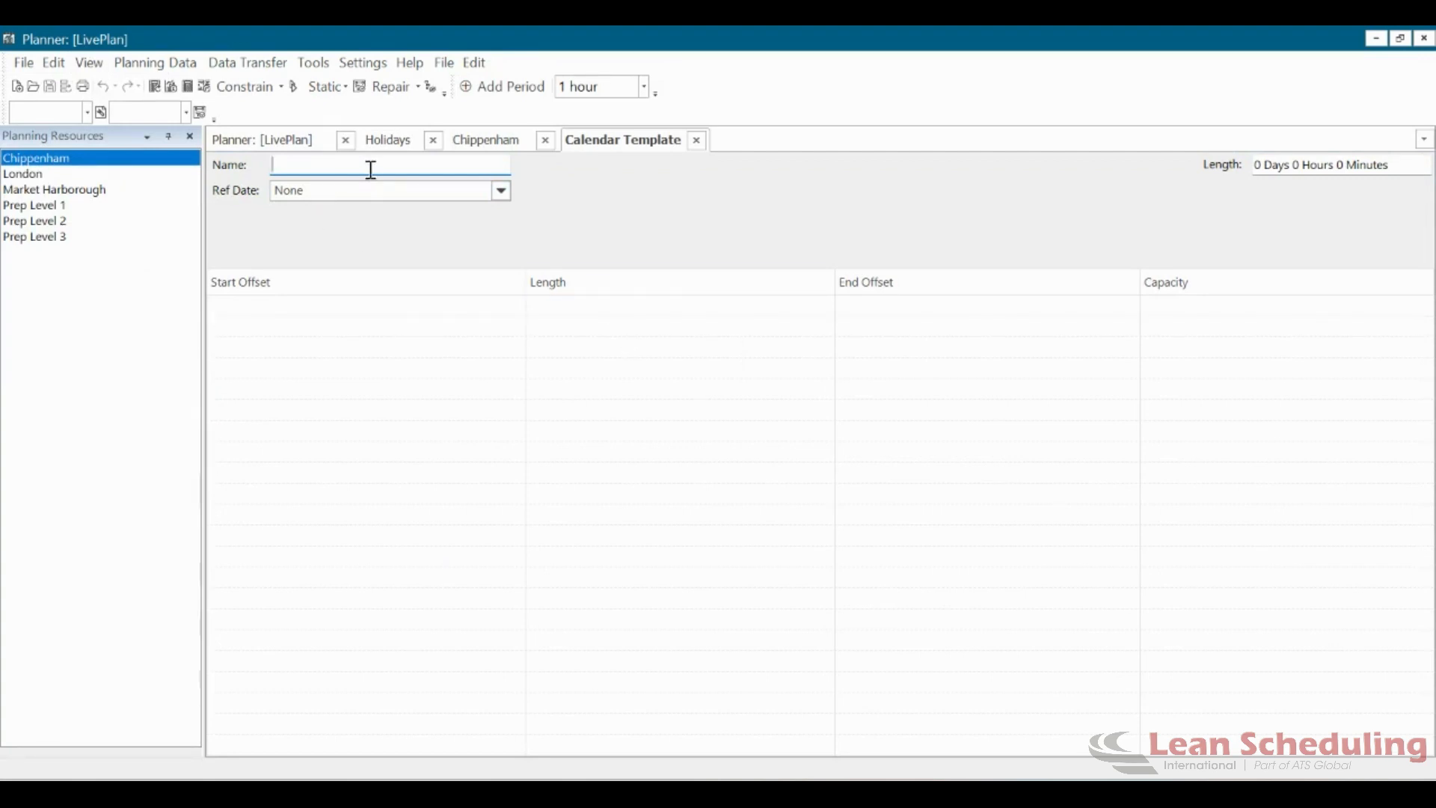
pyautogui.write('Factory Ca')
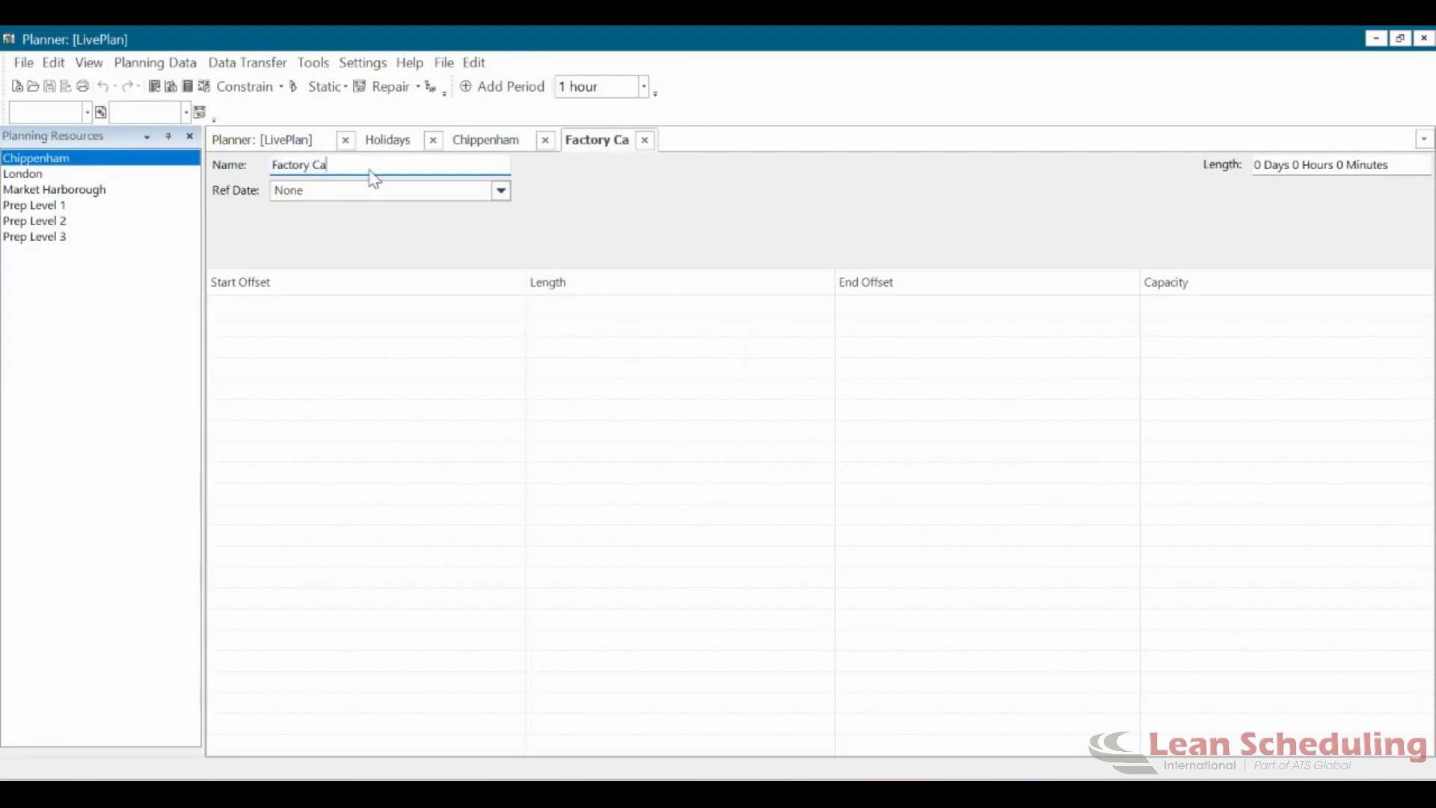
pyautogui.write('pacity')
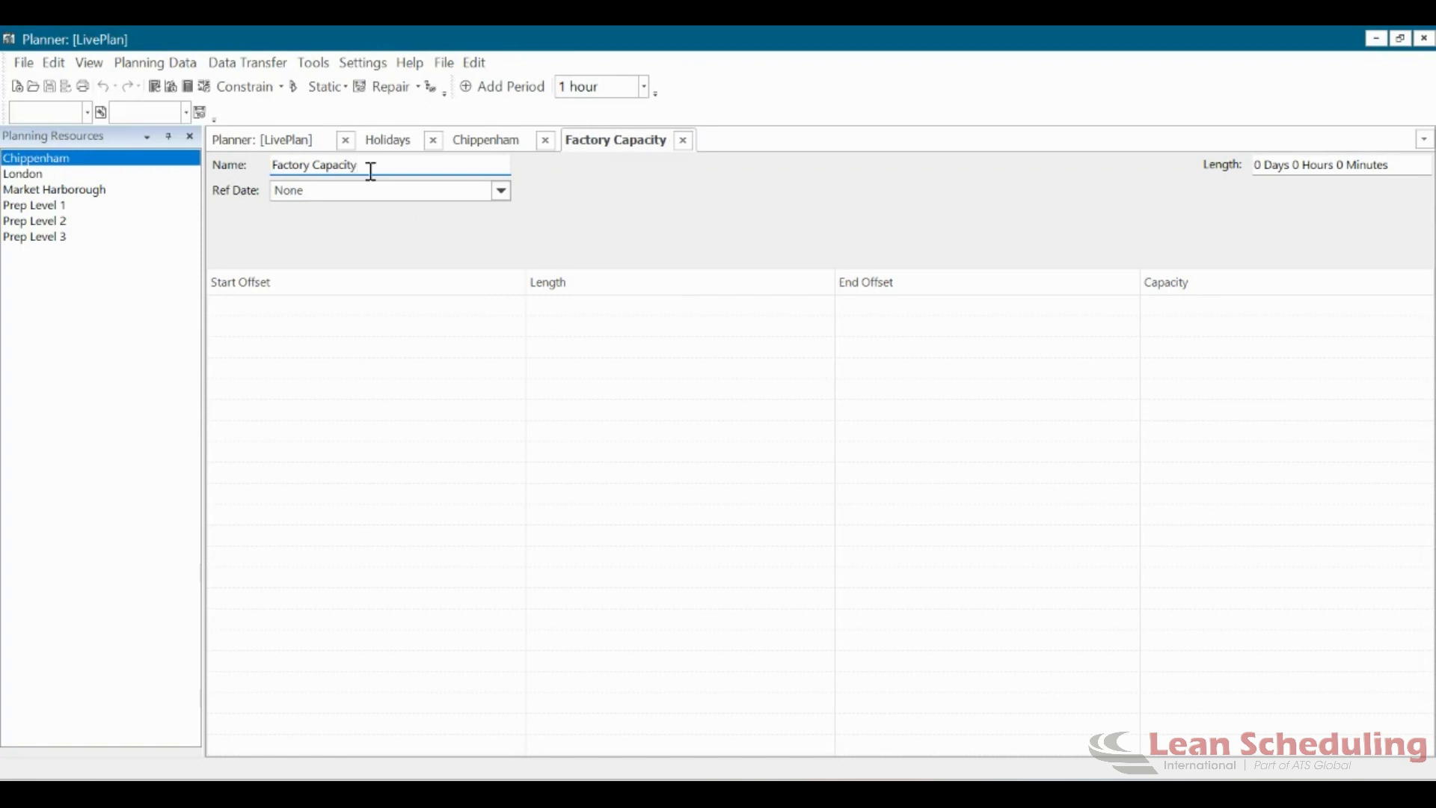
pyautogui.click(500, 190)
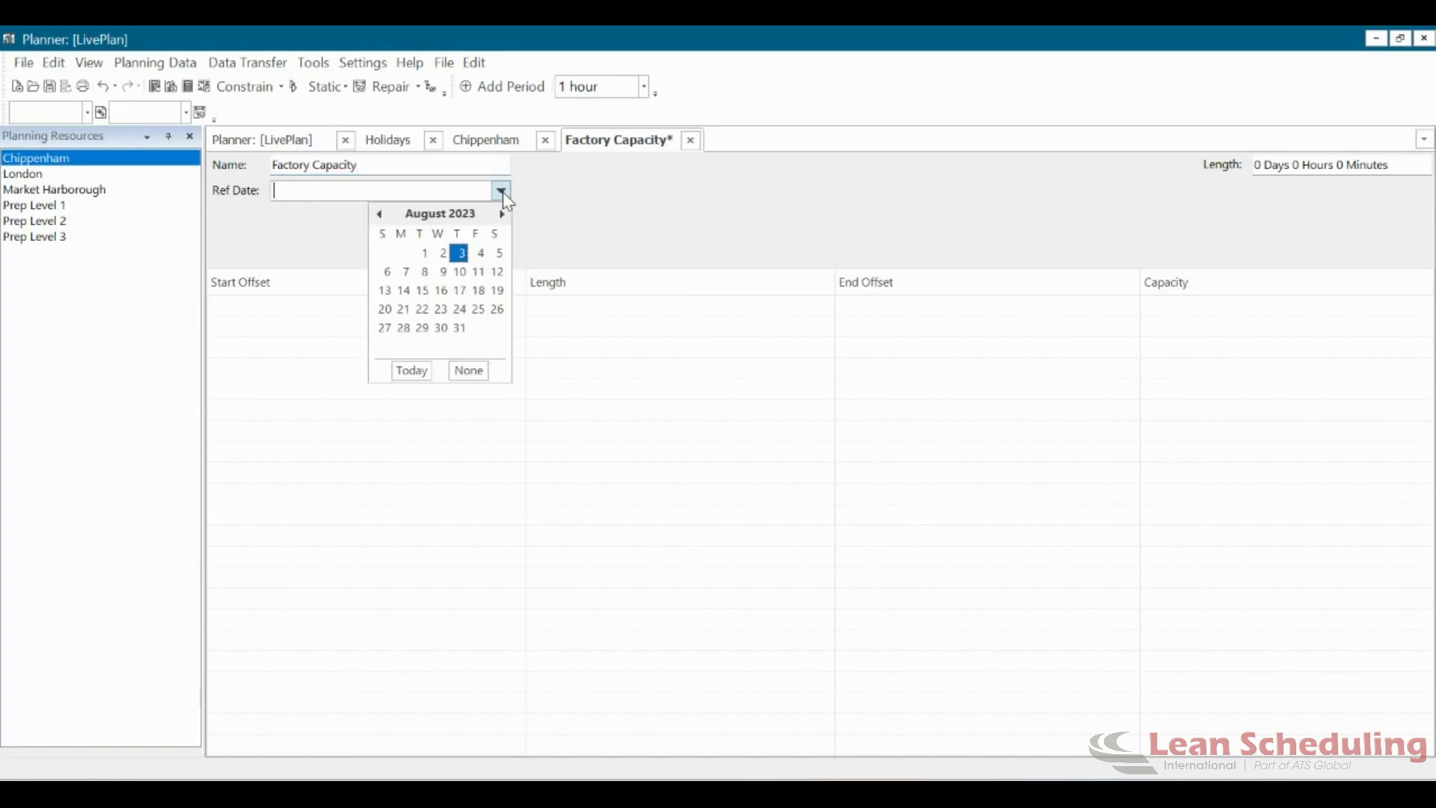
pyautogui.click(406, 270)
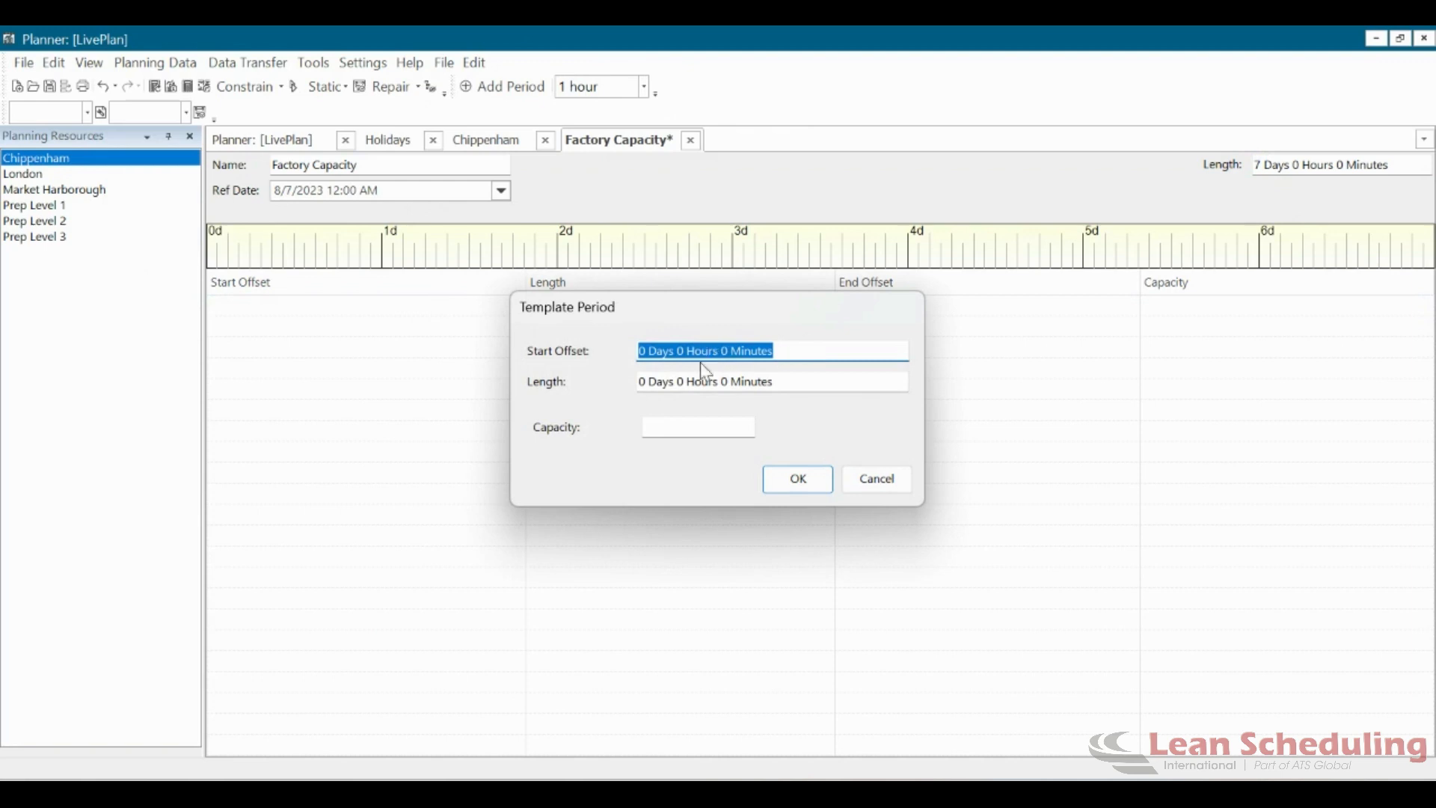
# Add a 7-day period with capacity 16 to Factory Capacity and save the template.
pyautogui.click(699, 426)
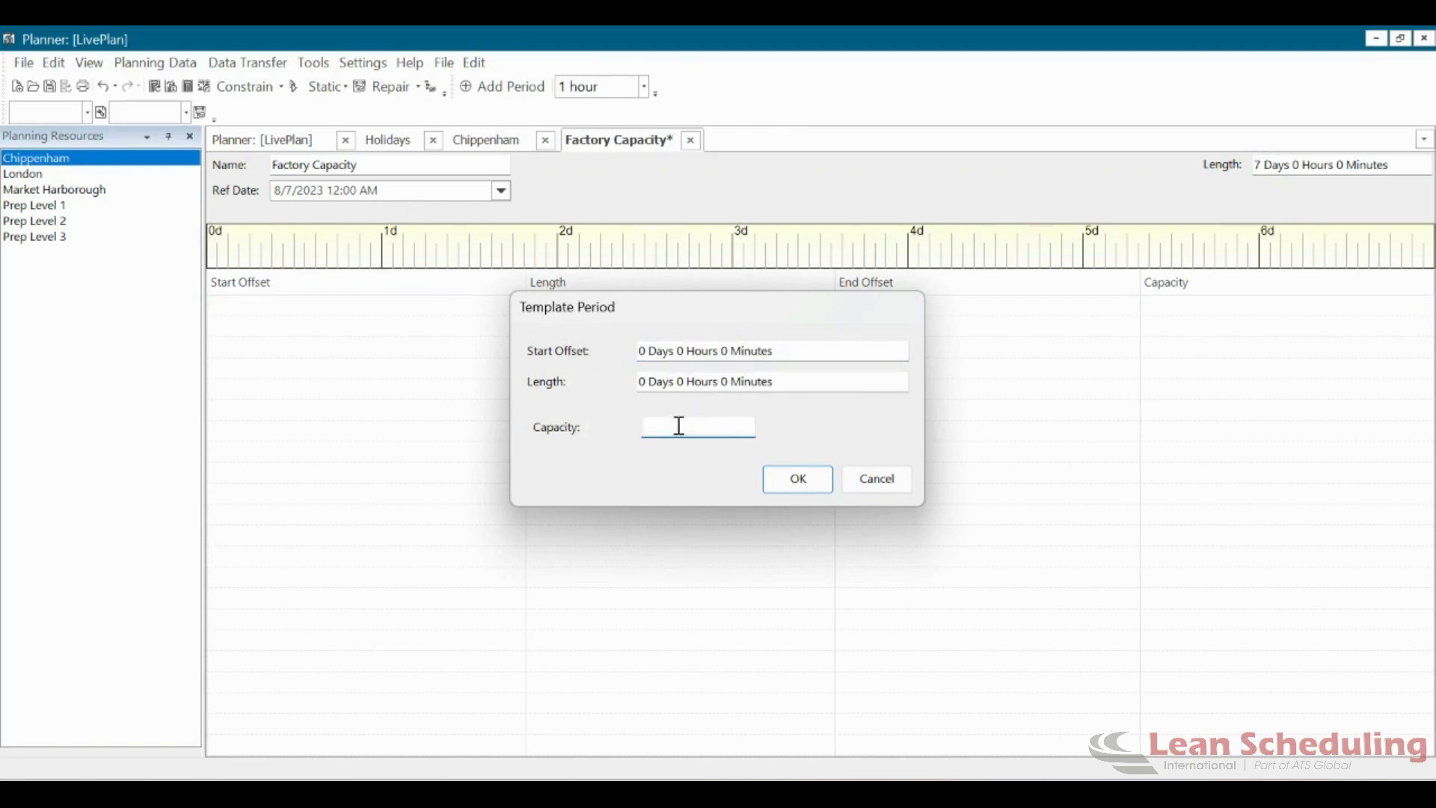
pyautogui.write('16')
pyautogui.click(772, 381)
pyautogui.write('7')
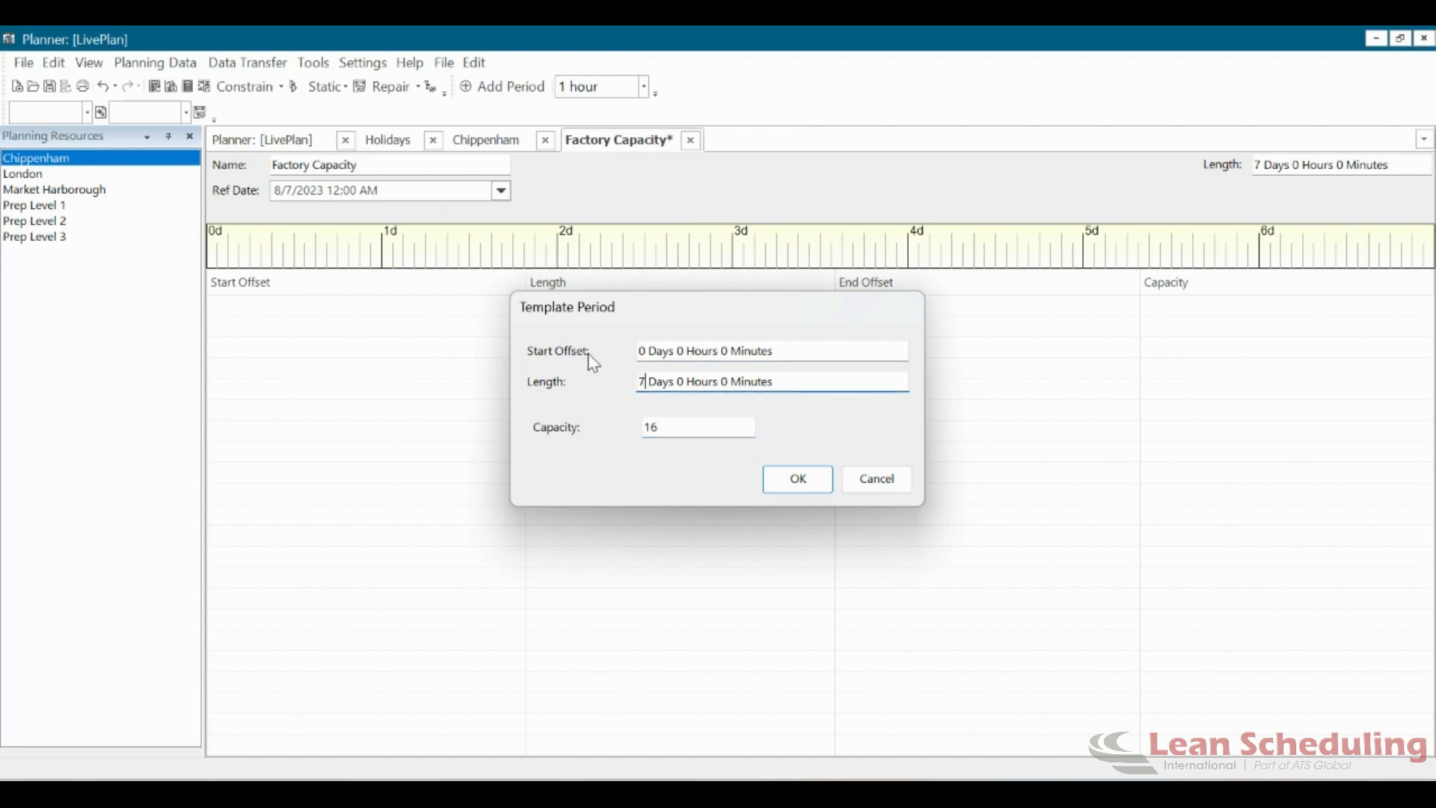
pyautogui.click(797, 478)
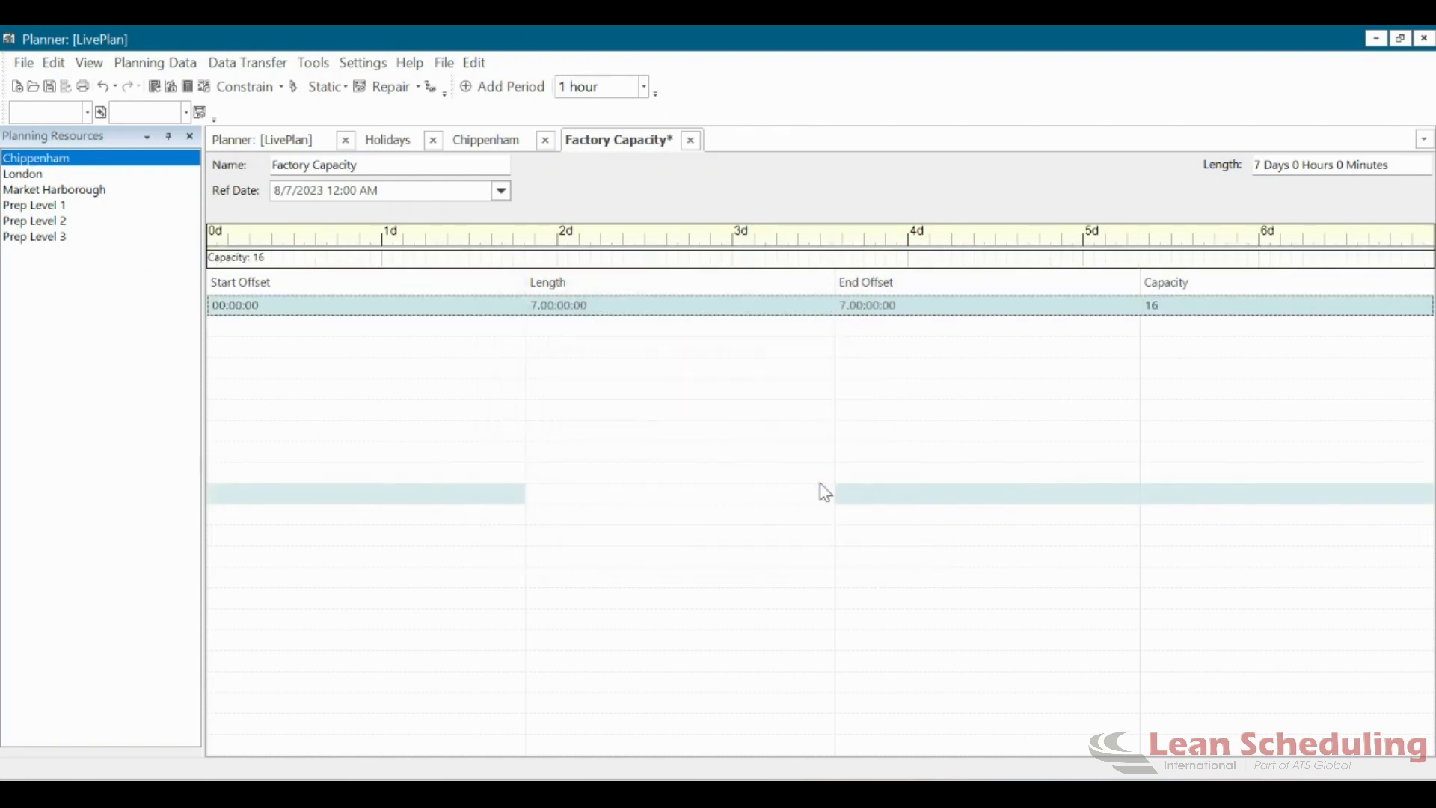
pyautogui.click(49, 87)
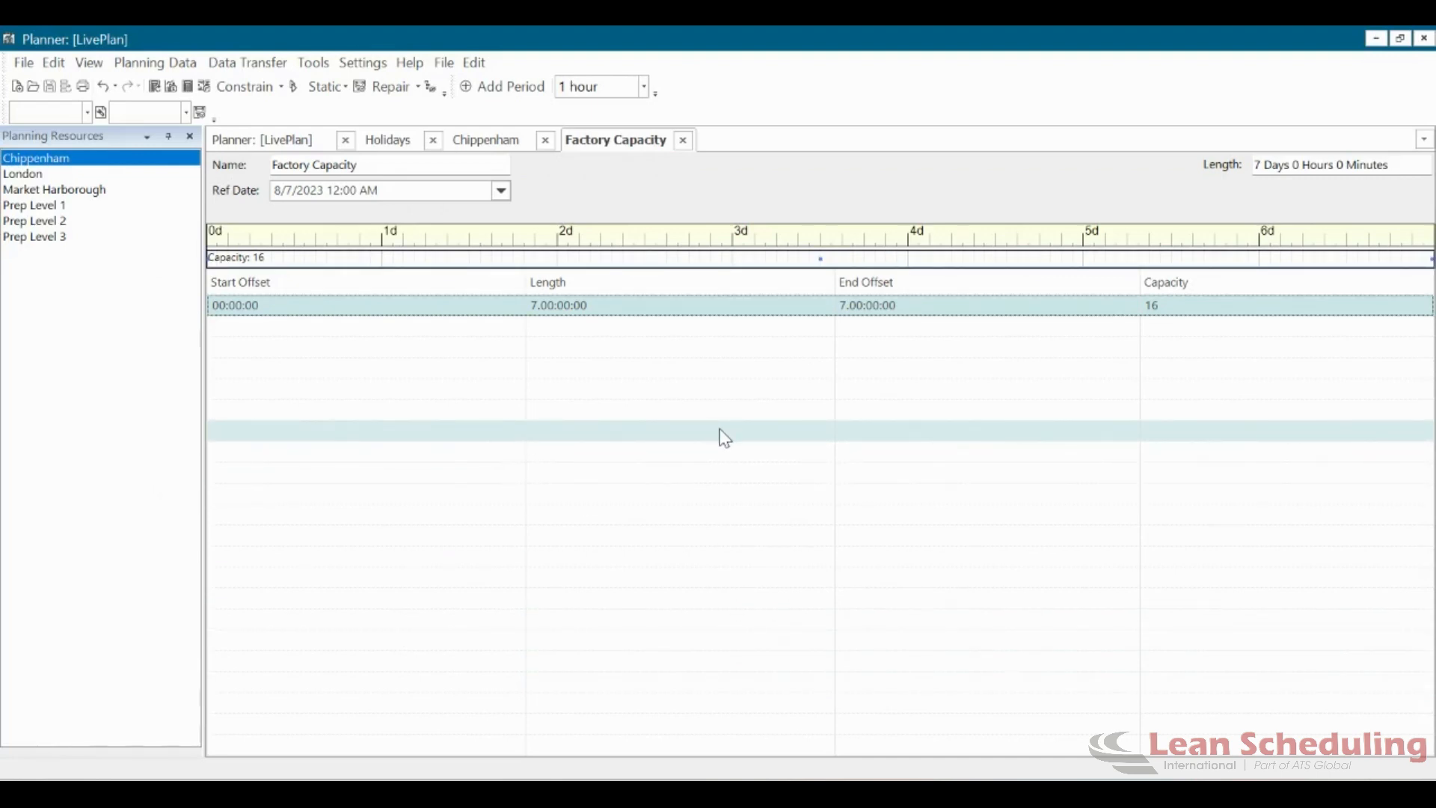
# Open the item calendars showing A1005's SKU calendar with its period editor.
pyautogui.click(88, 62)
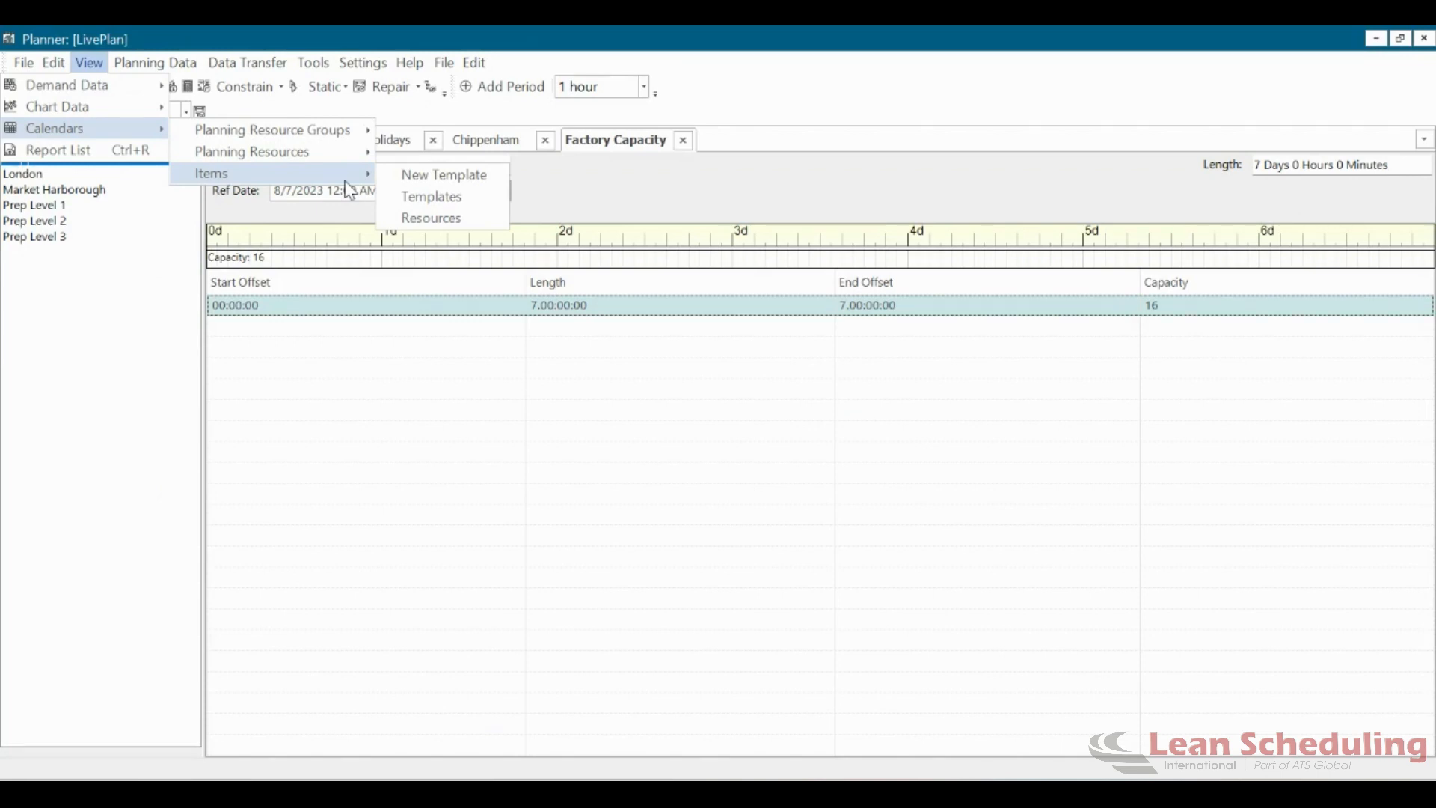
pyautogui.moveTo(430, 218)
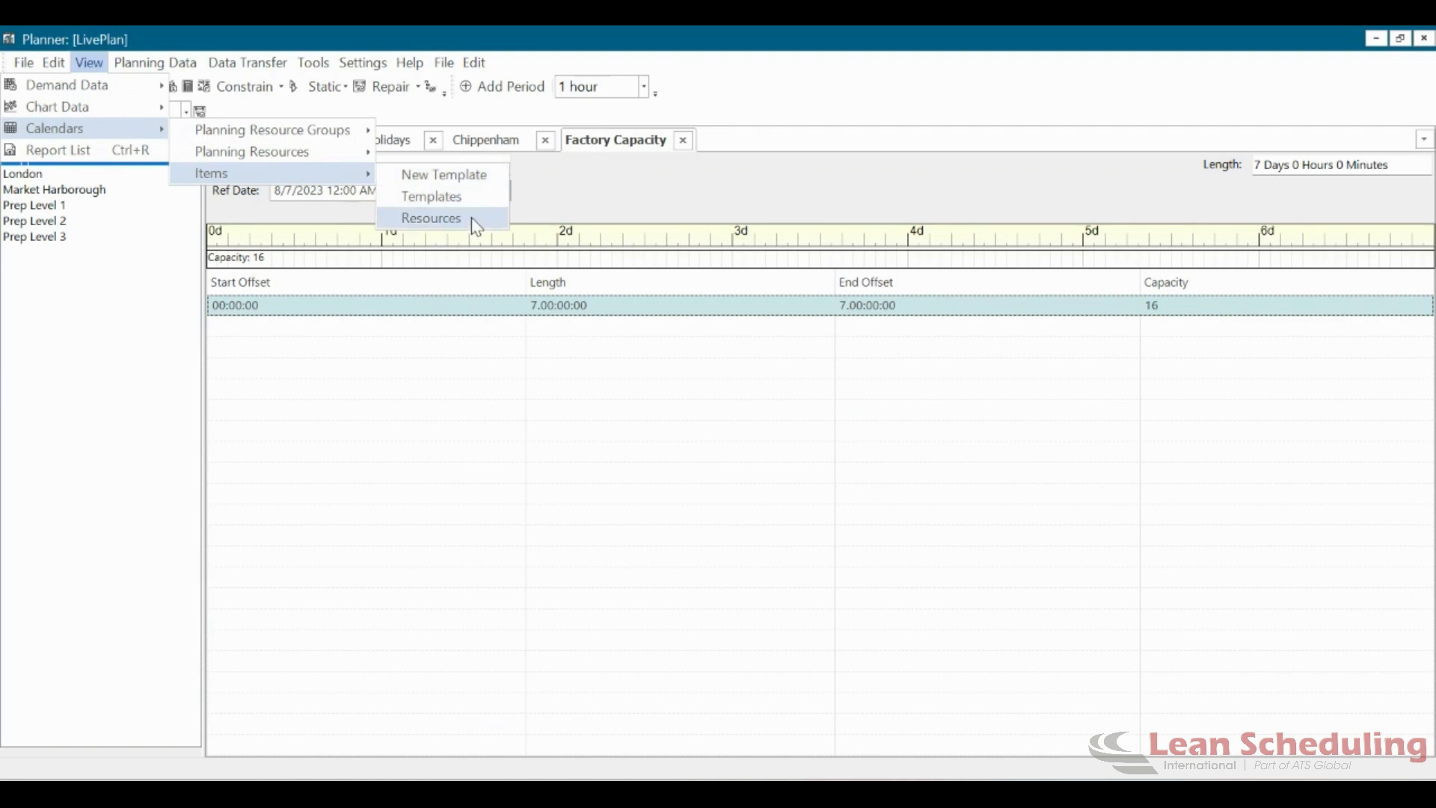
pyautogui.click(430, 218)
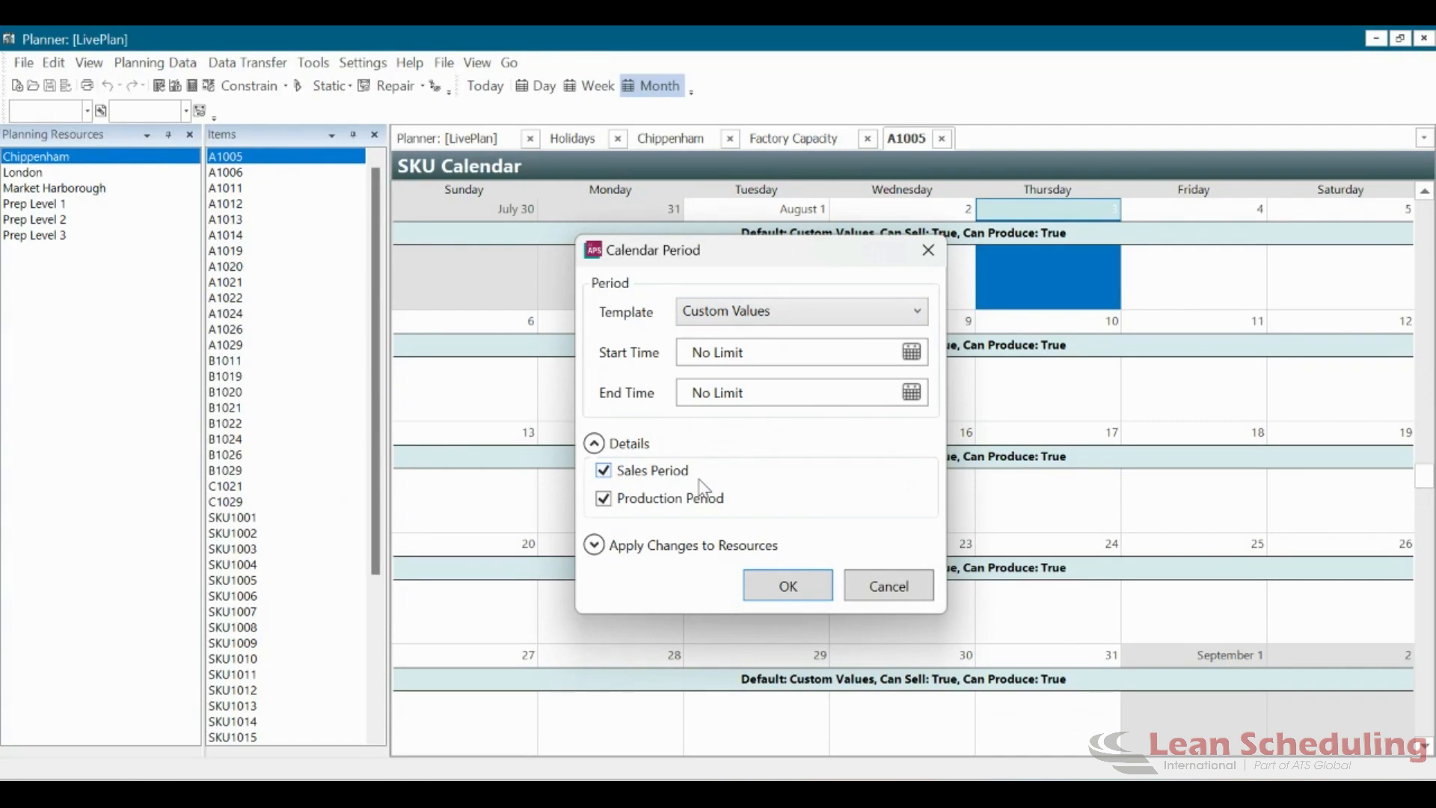
# Cancel the A1005 period settings unchanged and return to the Calendars menu.
pyautogui.click(785, 587)
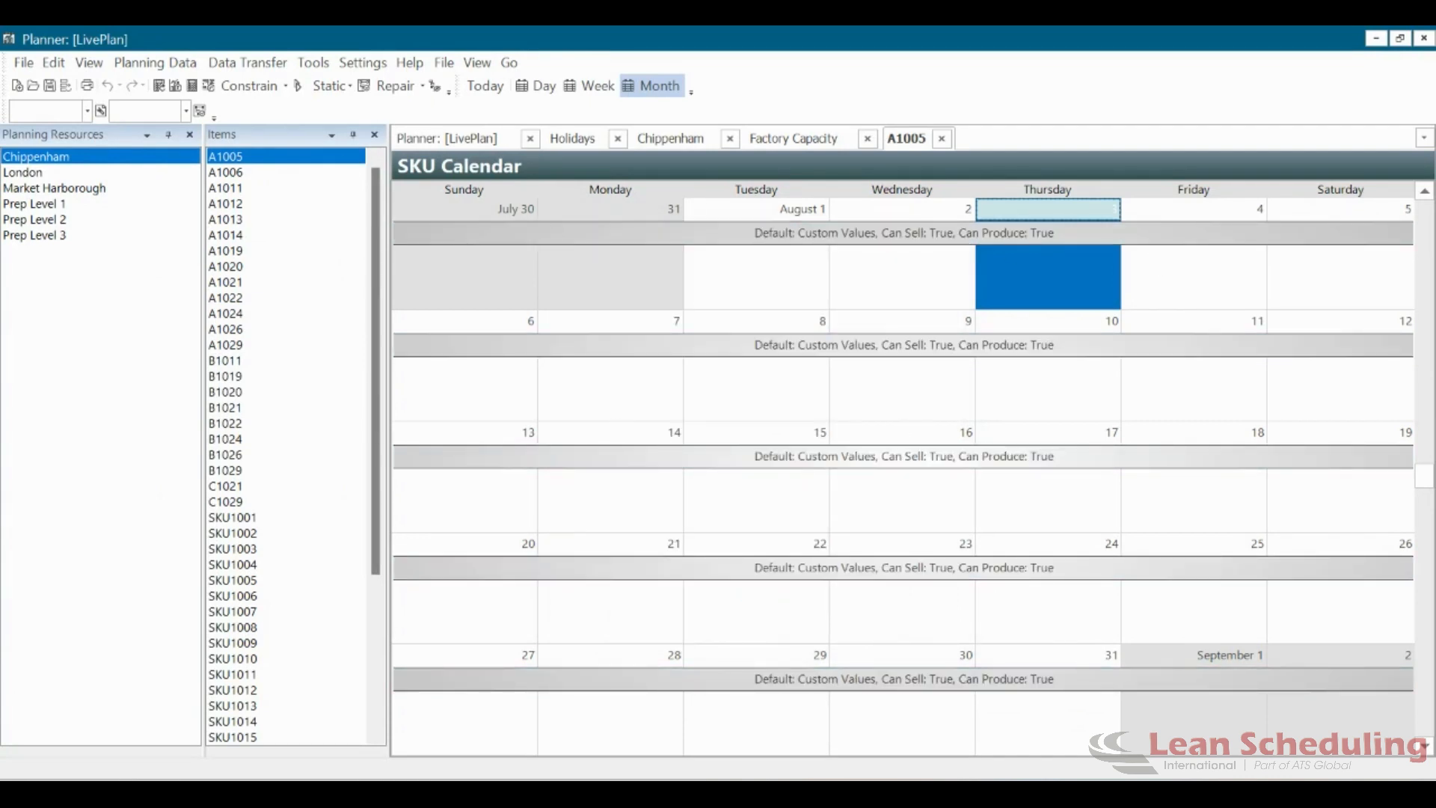
pyautogui.moveTo(893, 357)
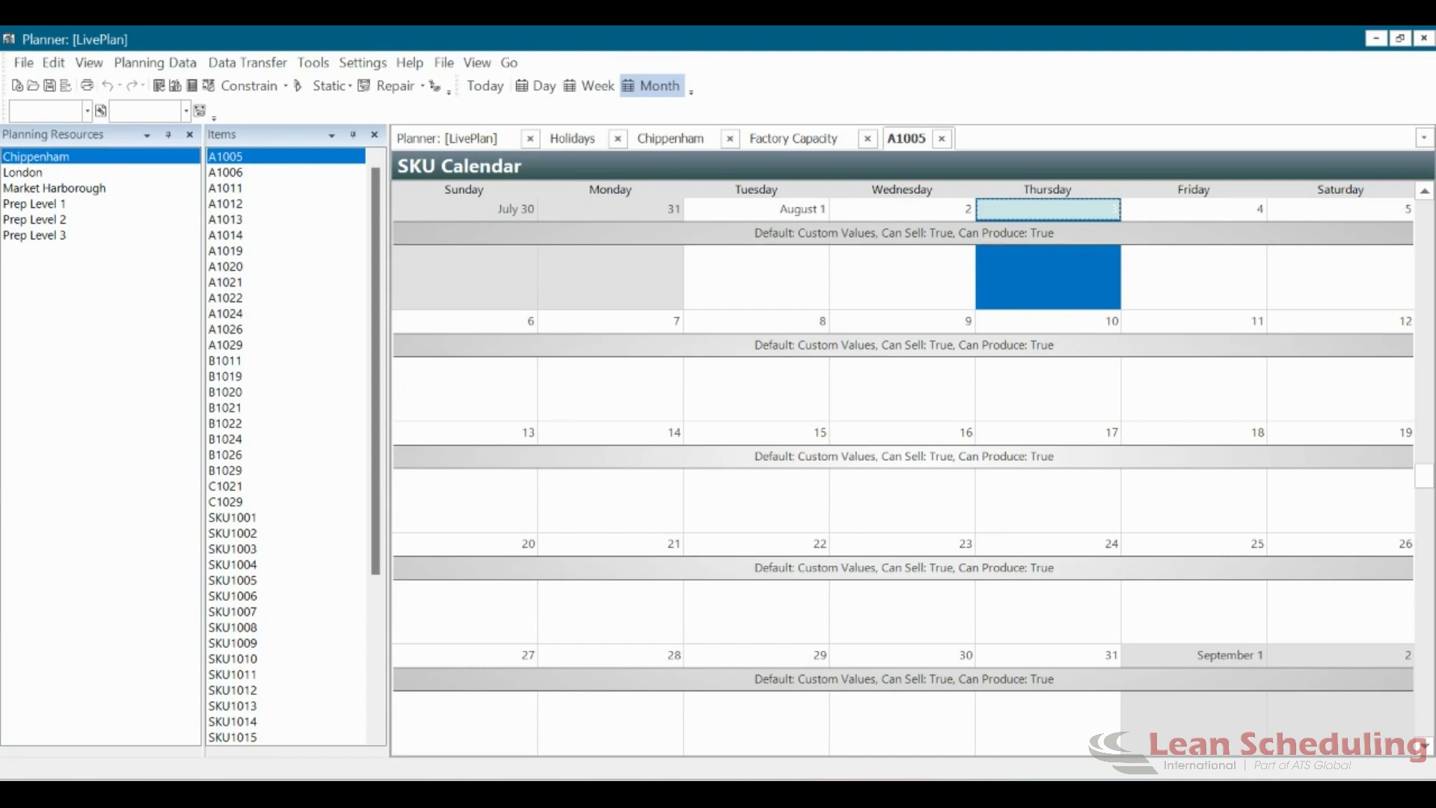
pyautogui.click(89, 62)
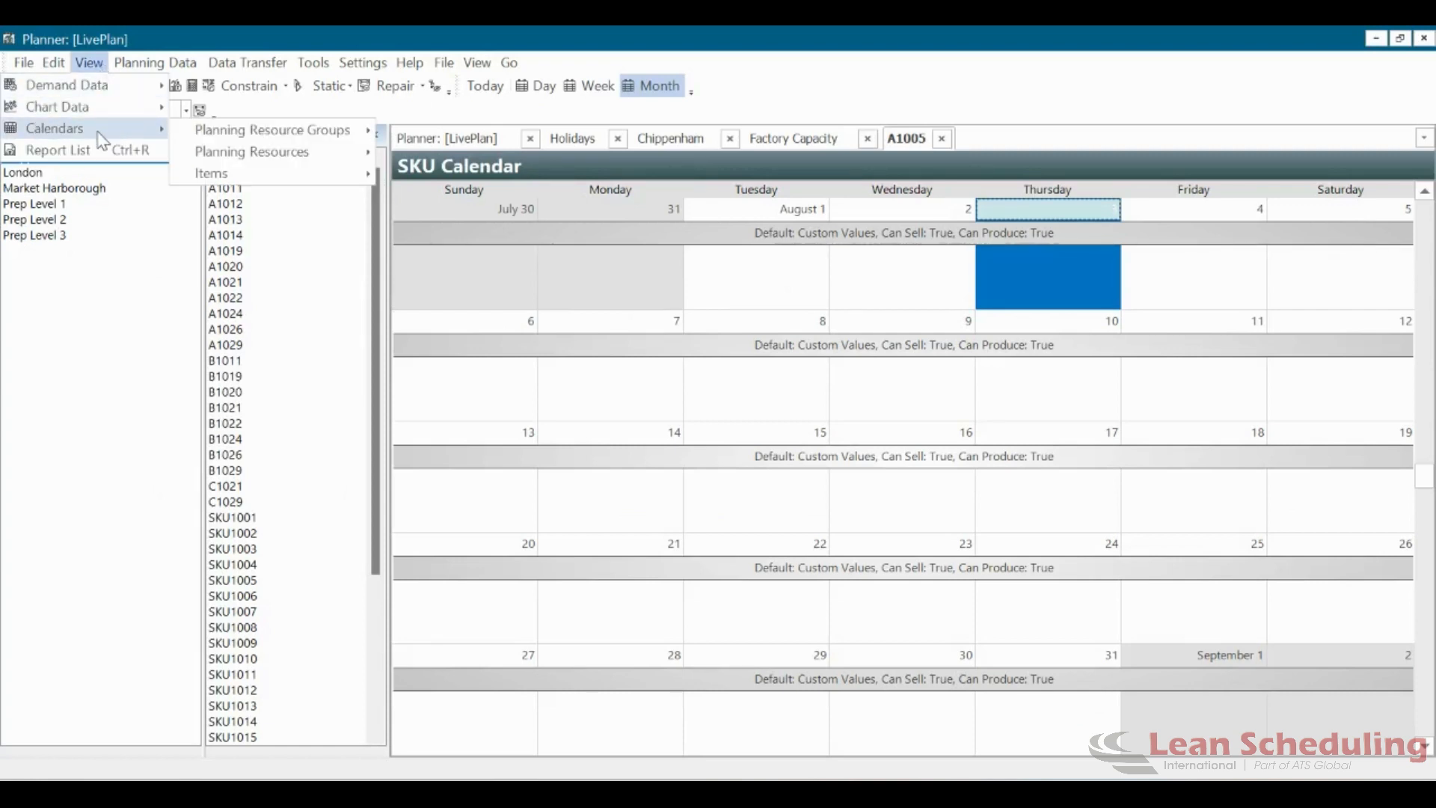